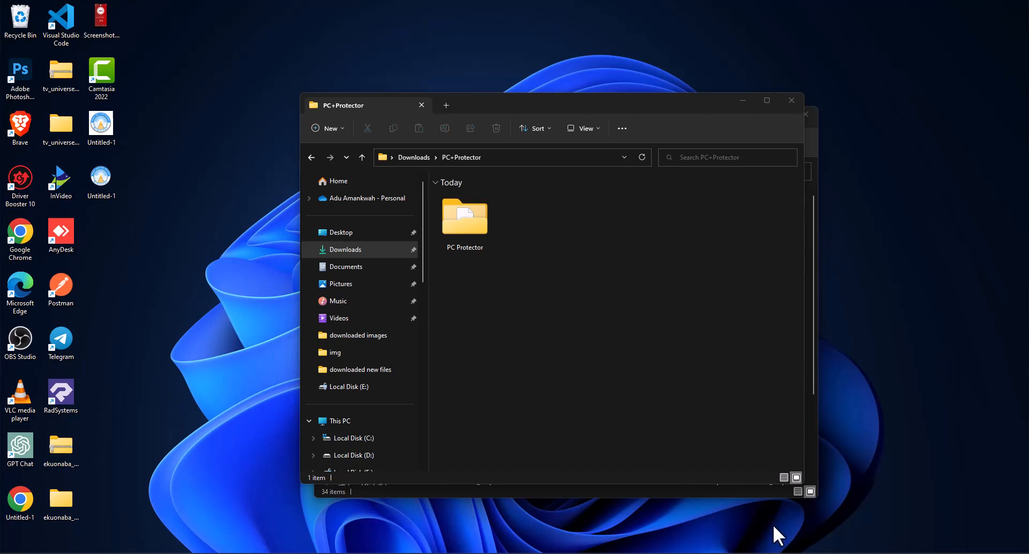
mouse_move(788, 506)
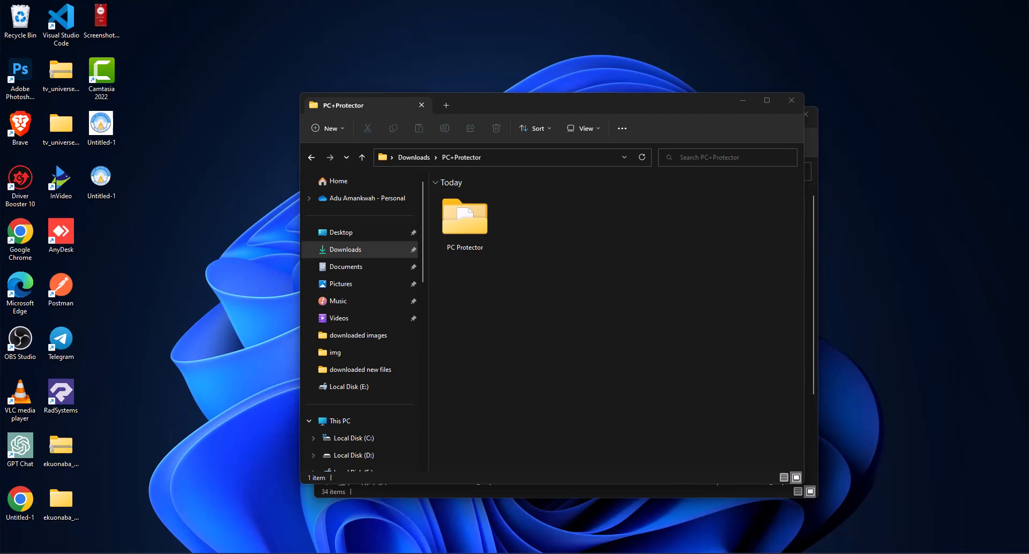
mouse_move(482, 418)
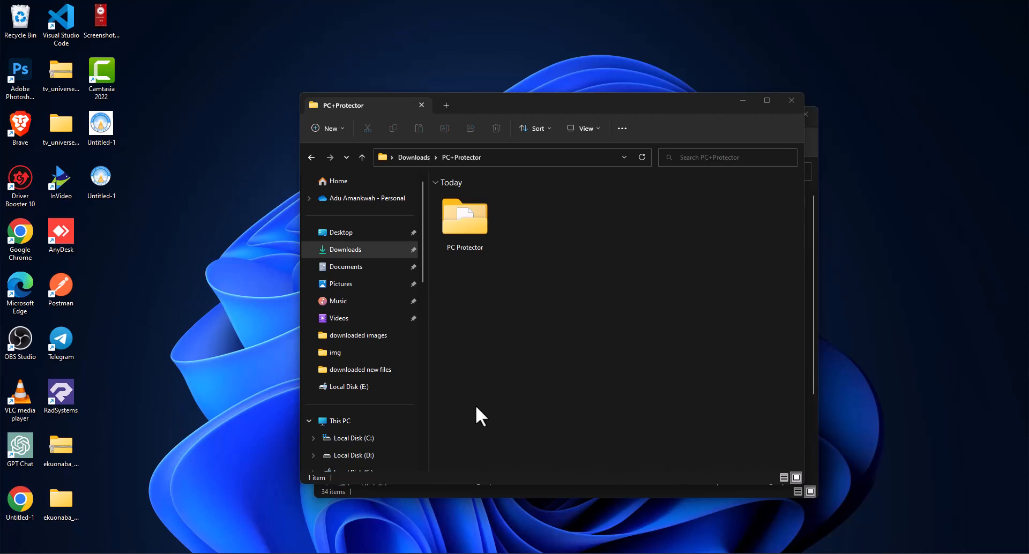
mouse_move(479, 415)
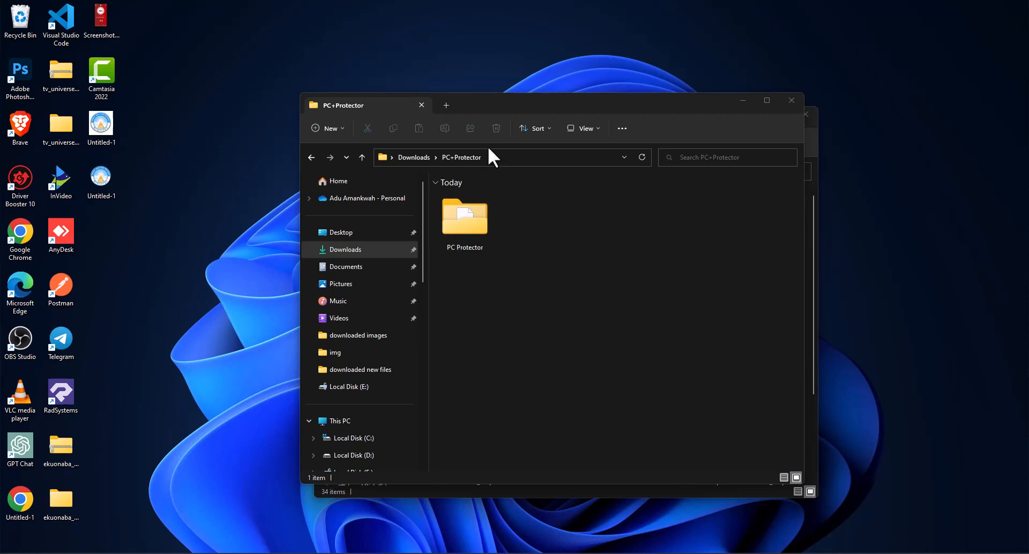
mouse_move(519, 118)
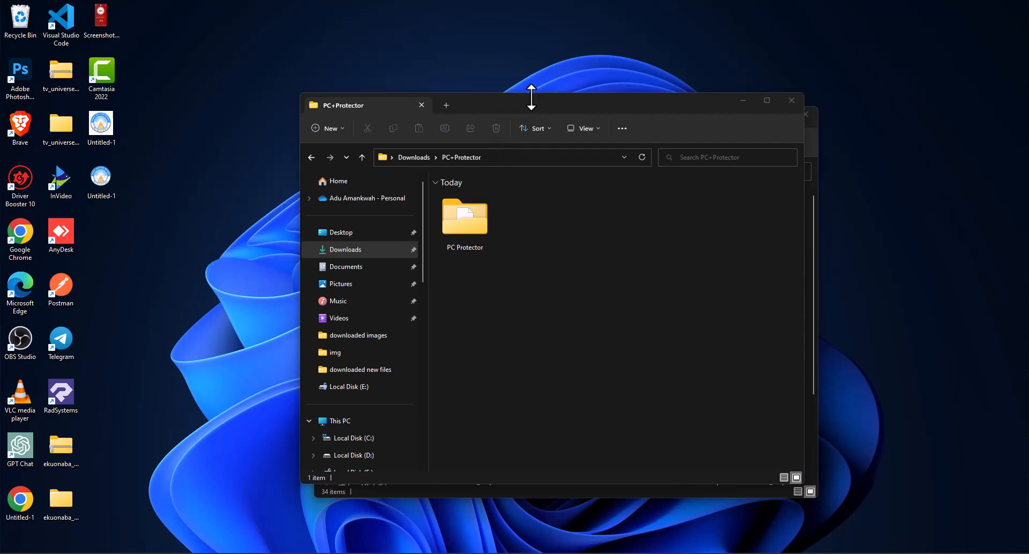
Open the PC Protector project folder in File Explorer.
left_click_drag(532, 105, 538, 129)
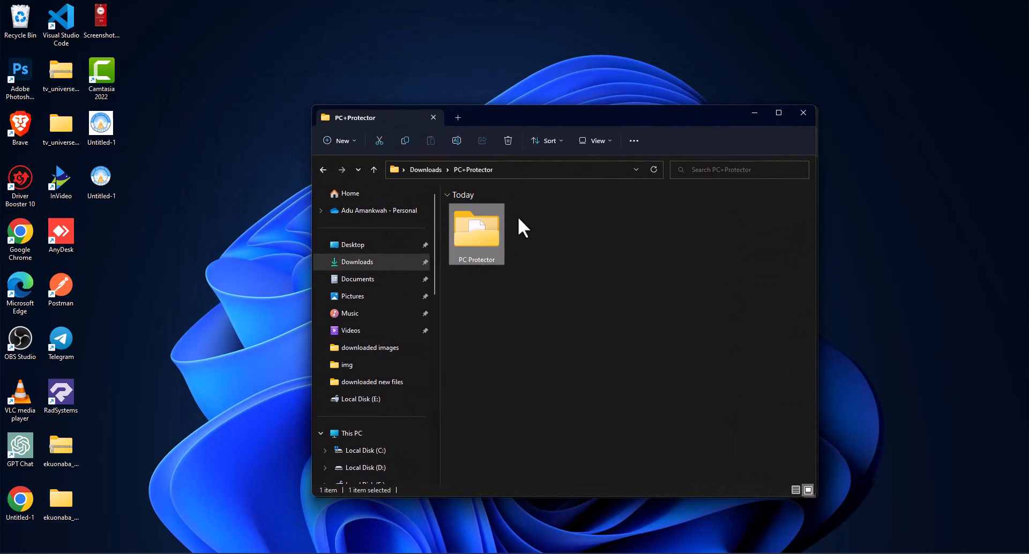
mouse_move(476, 237)
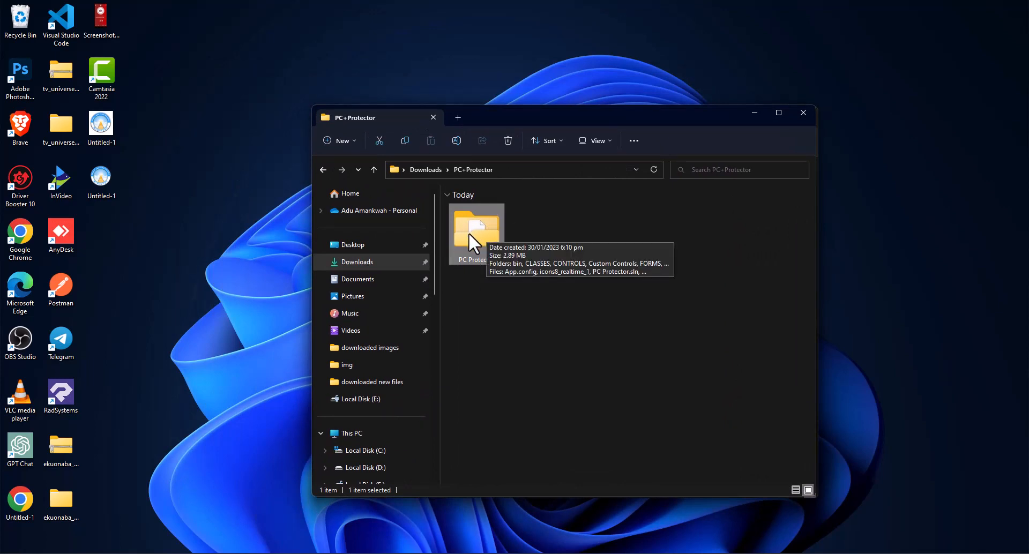
mouse_move(304, 130)
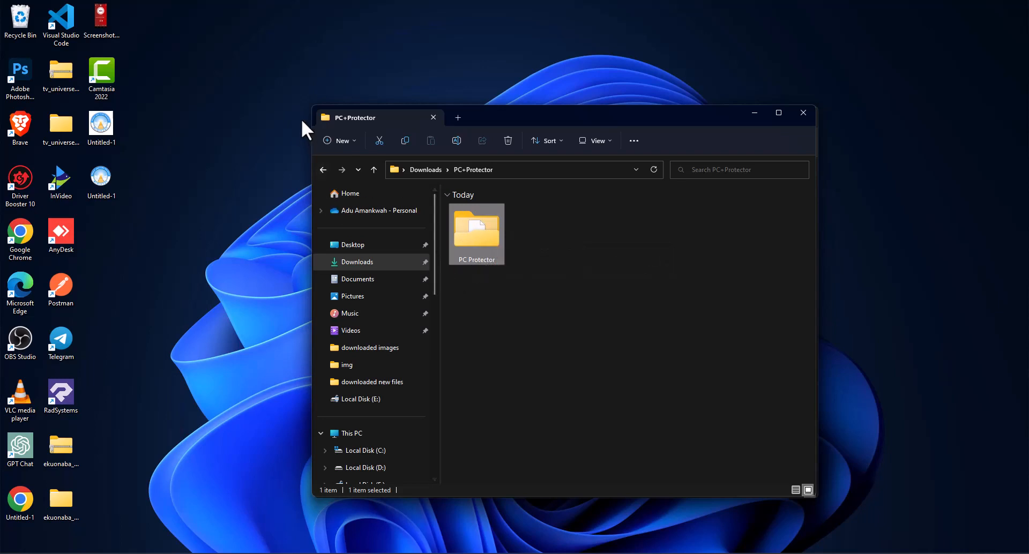
right_click(302, 124)
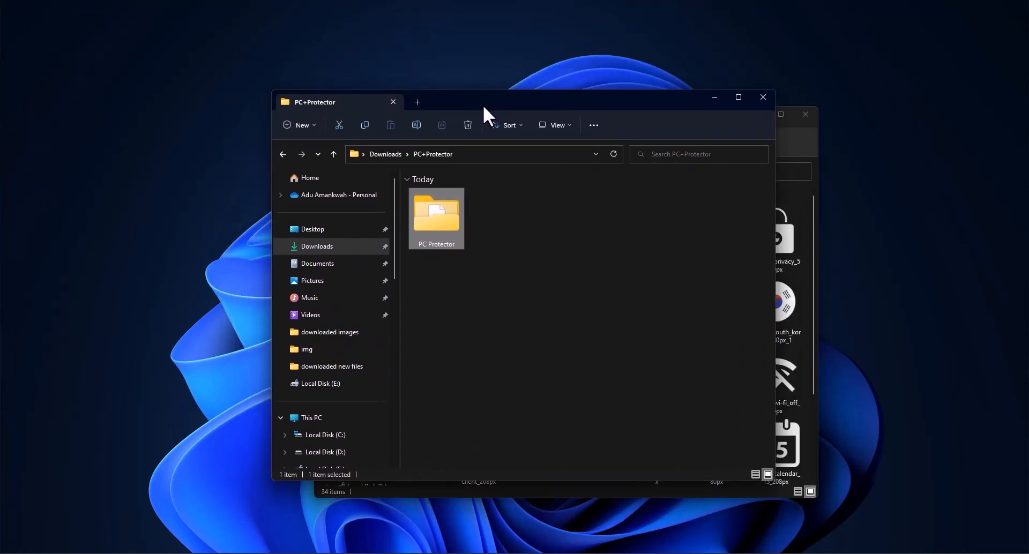
double_click(435, 216)
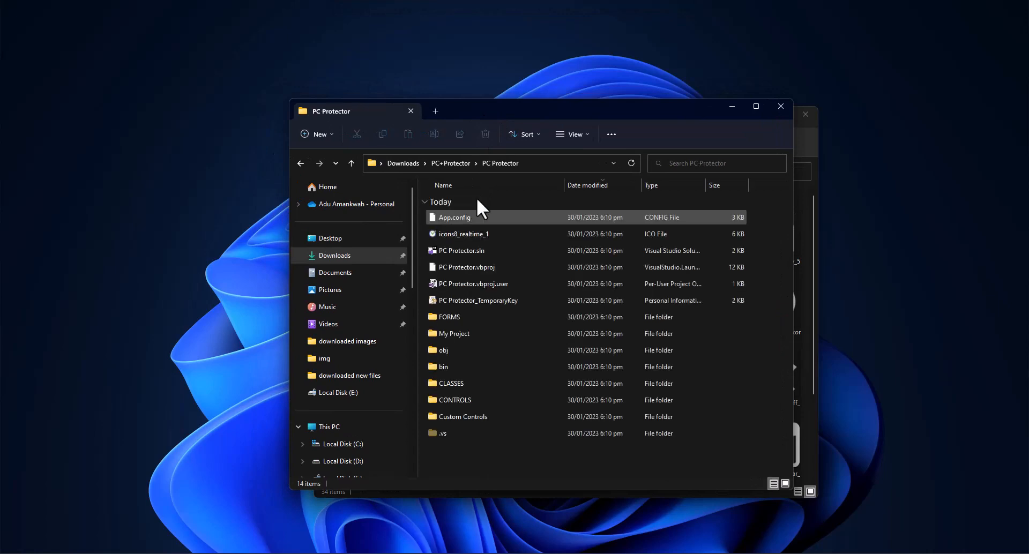
Show the files as large icons and launch PC Protector.sln in Visual Studio.
left_click(571, 134)
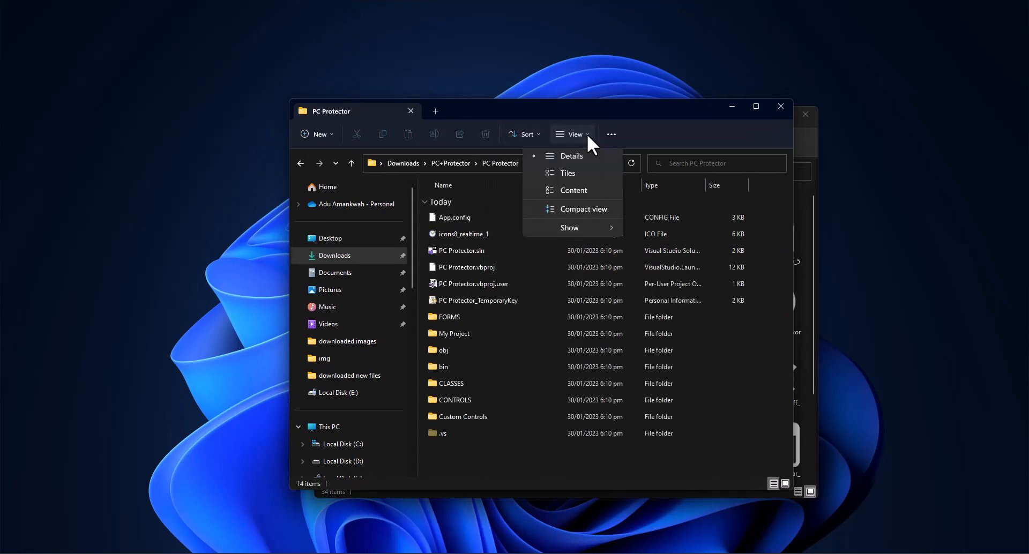
left_click(567, 173)
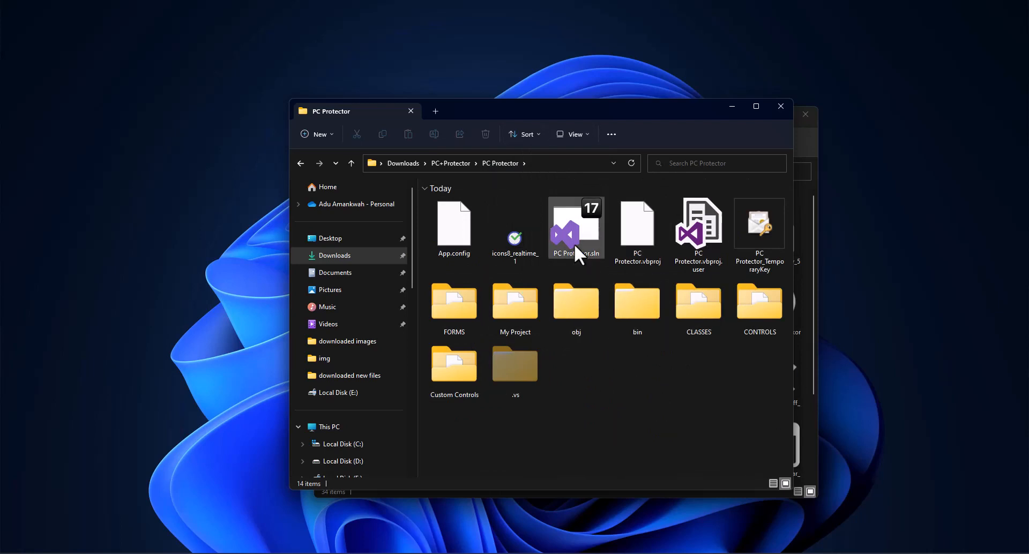
left_click(575, 228)
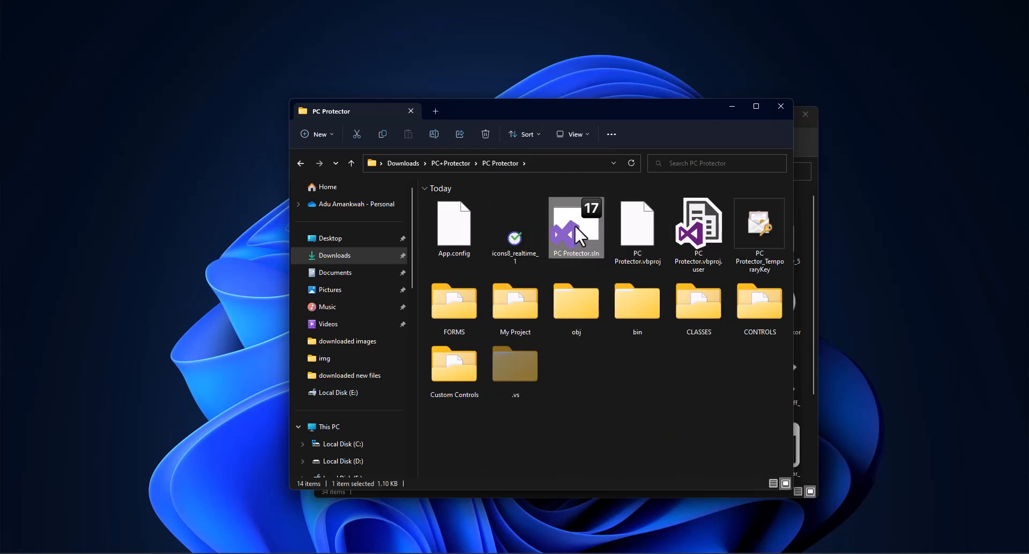
double_click(574, 225)
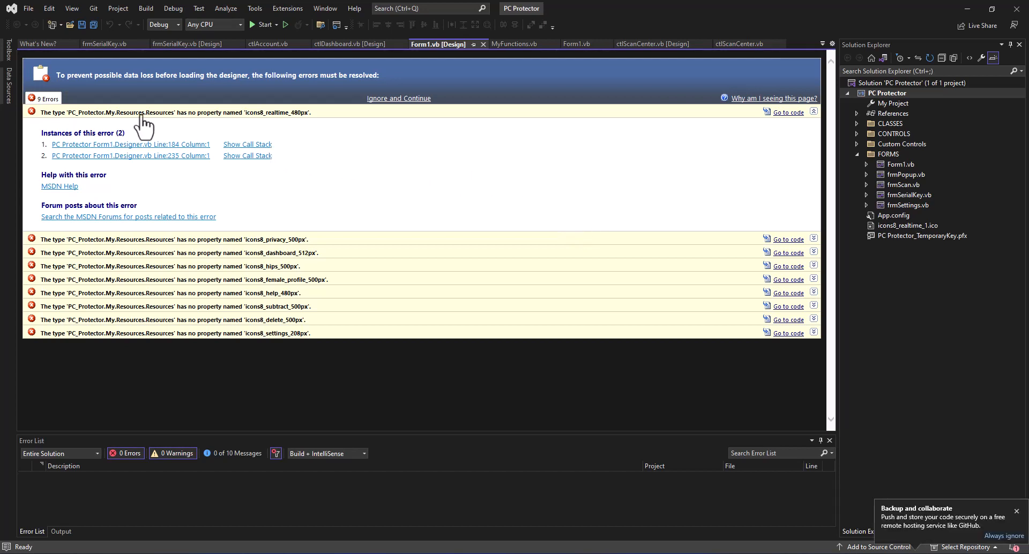
Review Form1's nine missing-resource designer errors after the solution loads.
left_click(907, 174)
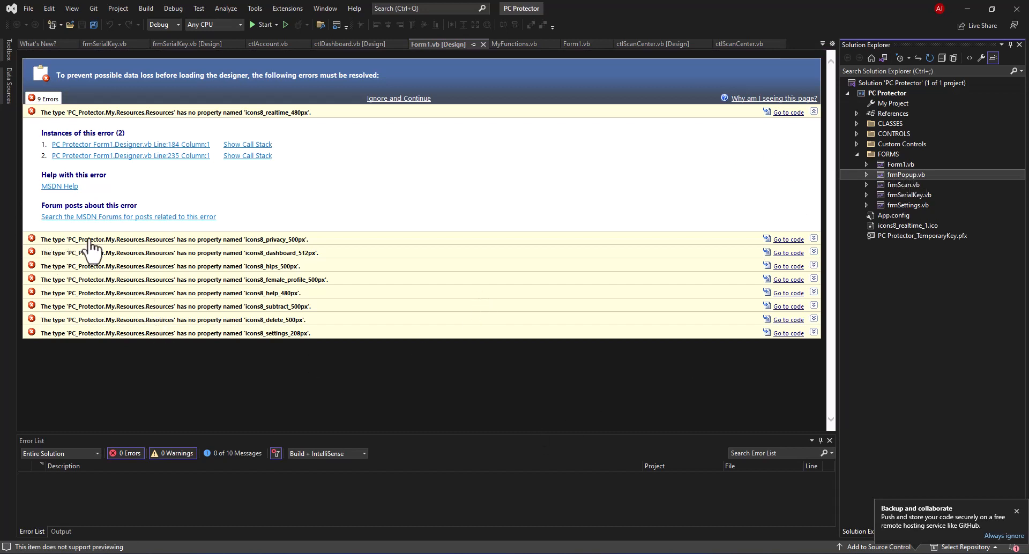
mouse_move(132, 259)
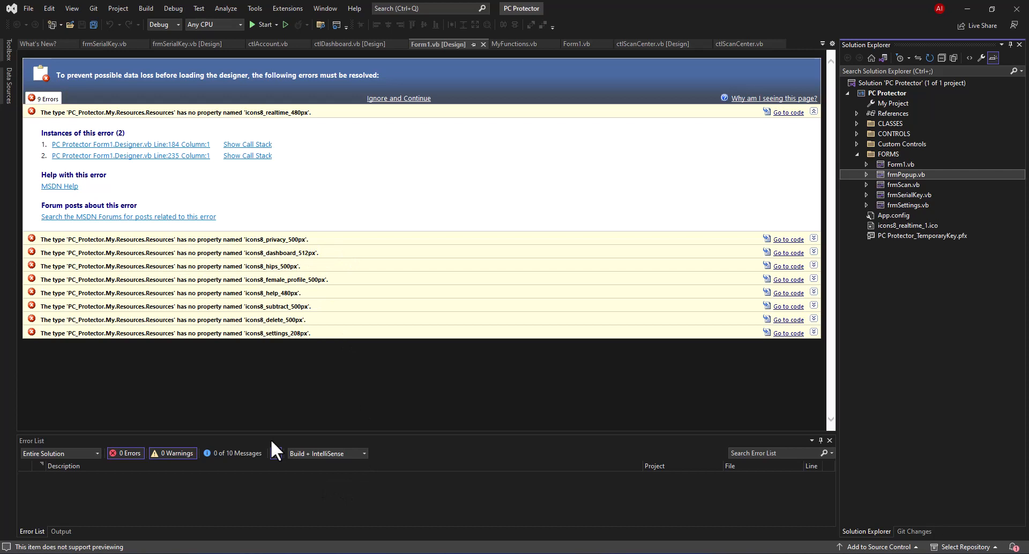
mouse_move(152, 27)
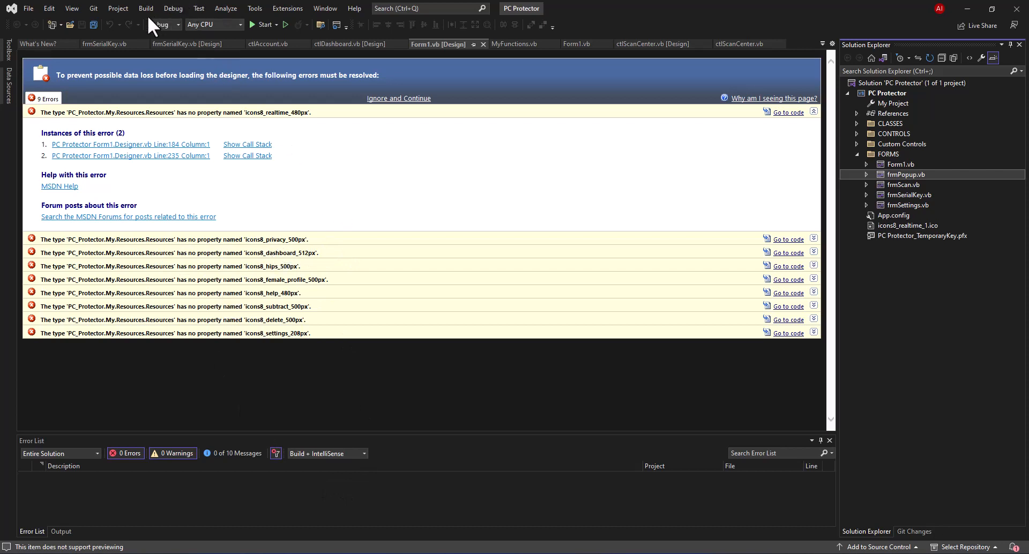
Show the Resources page of the PC Protector project properties, listing the broken image resources.
left_click(118, 8)
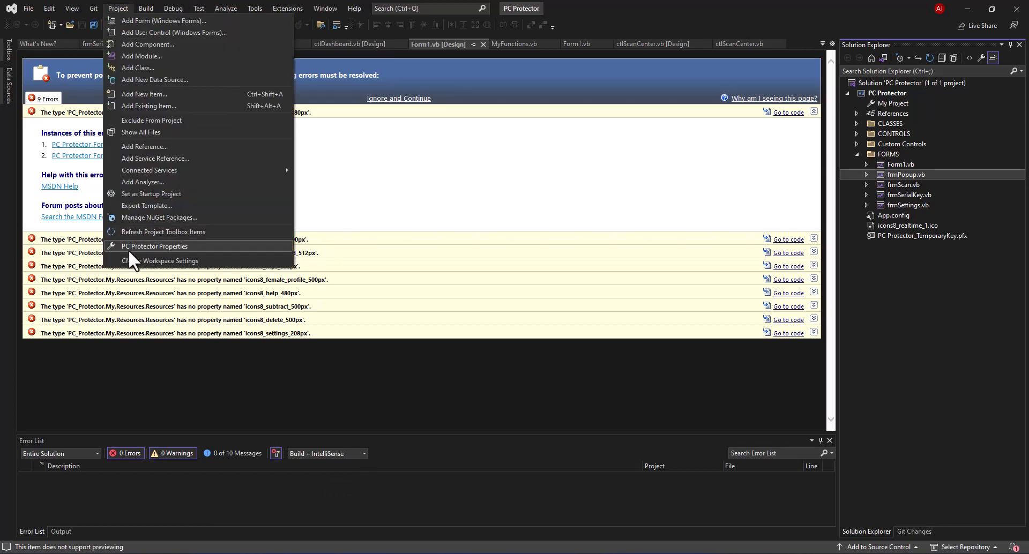
left_click(154, 247)
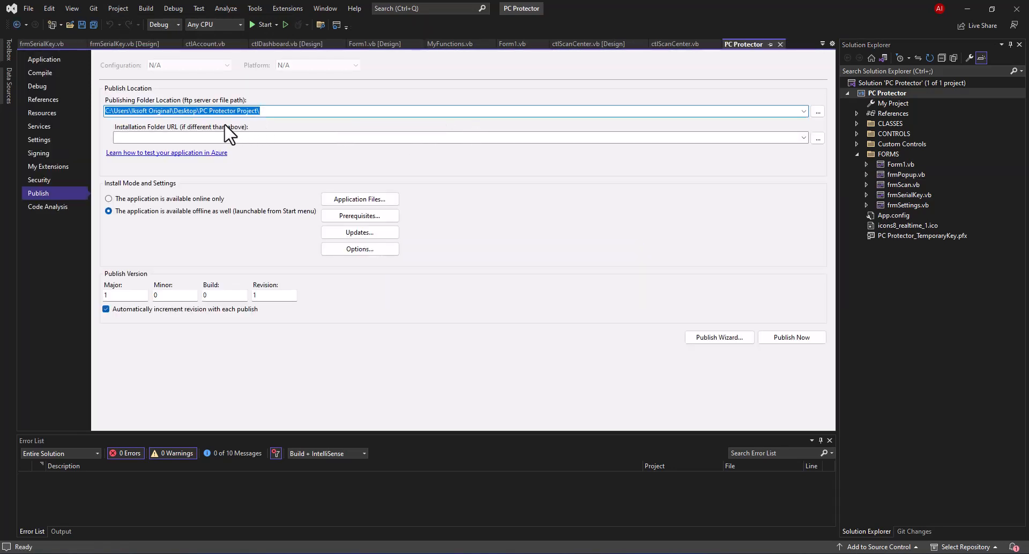
left_click(42, 113)
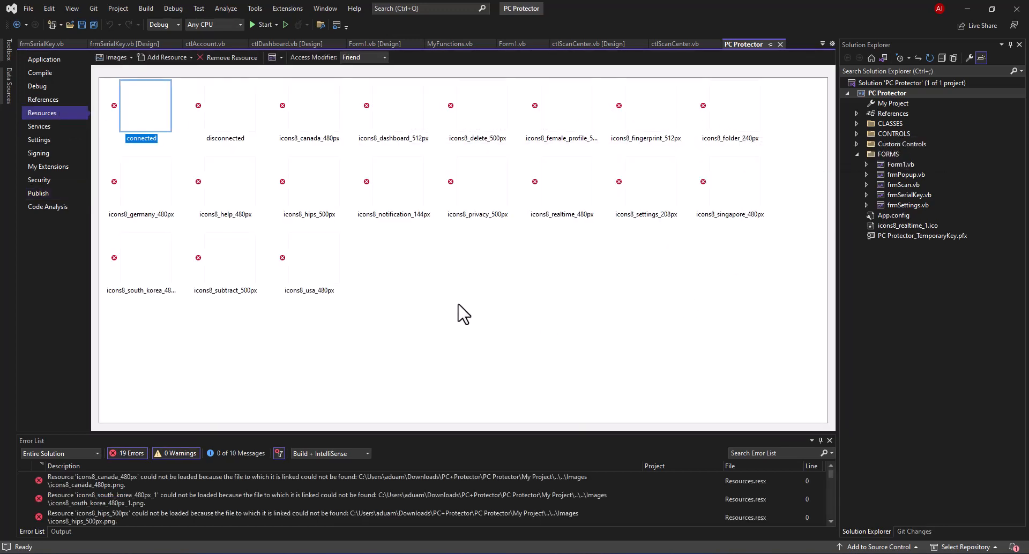
mouse_move(140, 181)
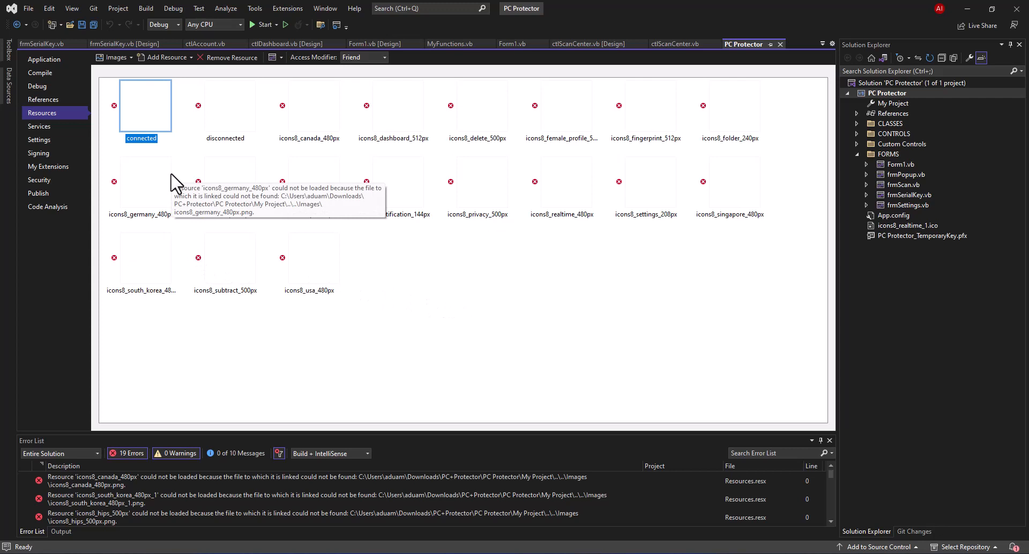
mouse_move(179, 185)
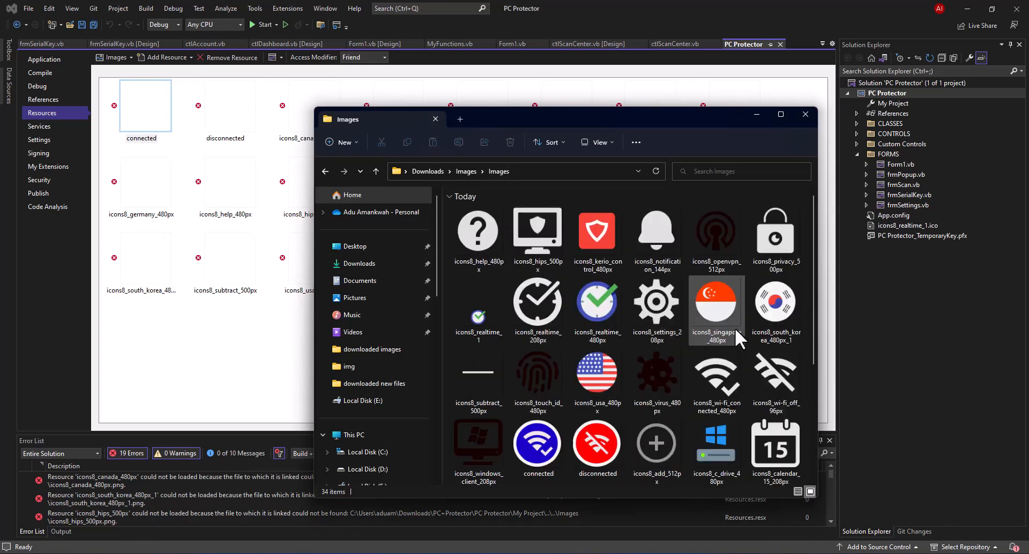
Scroll through the icon files in the Downloads Images folder.
scroll("down", 3)
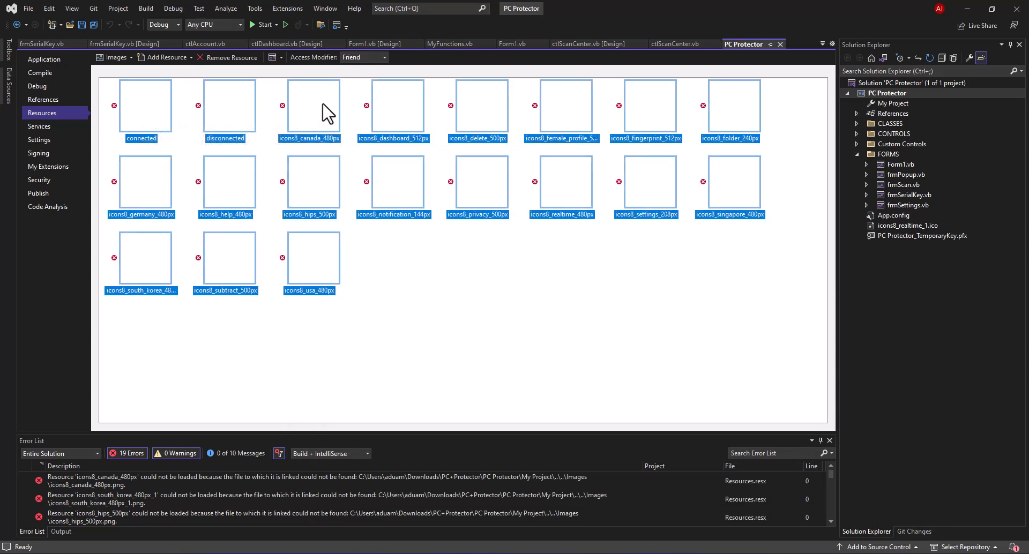
Remove the broken image resources and start adding existing files as resources.
left_click(232, 57)
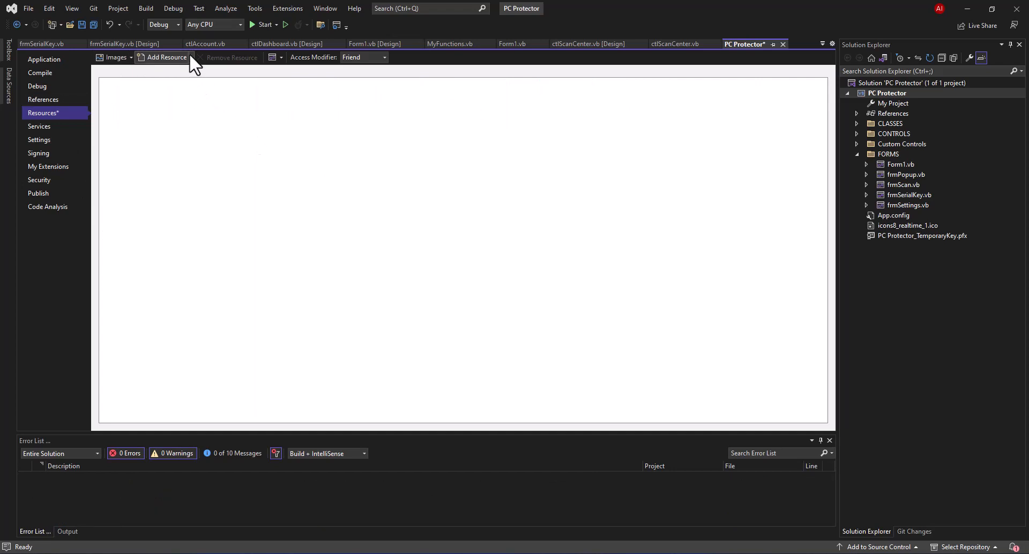
left_click(168, 56)
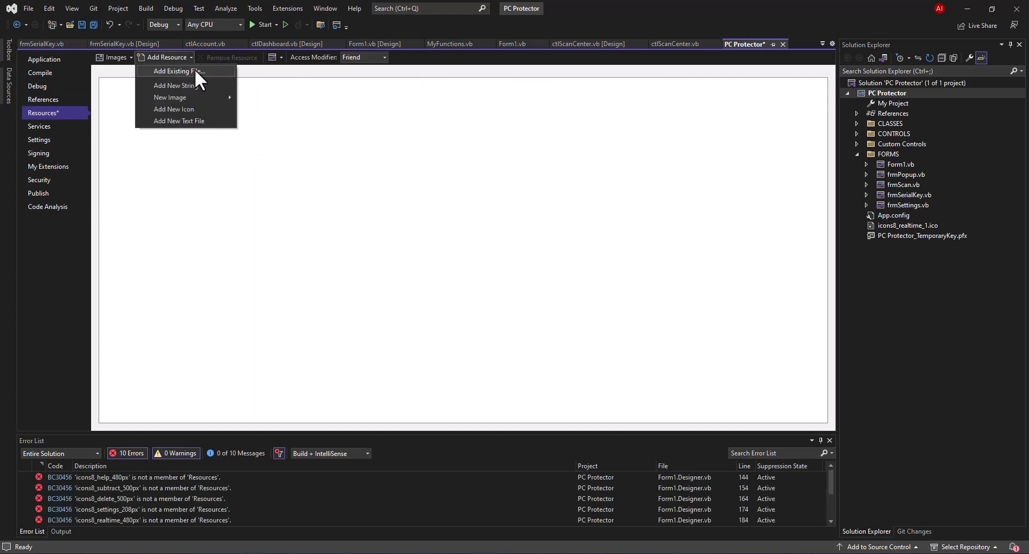
left_click(179, 71)
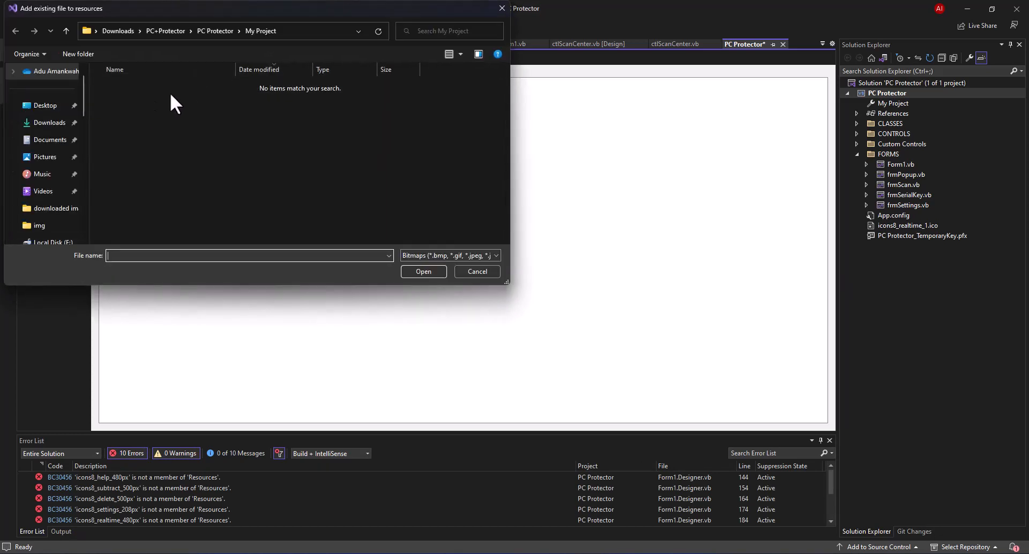
Add all PNG icons from Downloads\Images\Images to the project's resources.
left_click(49, 124)
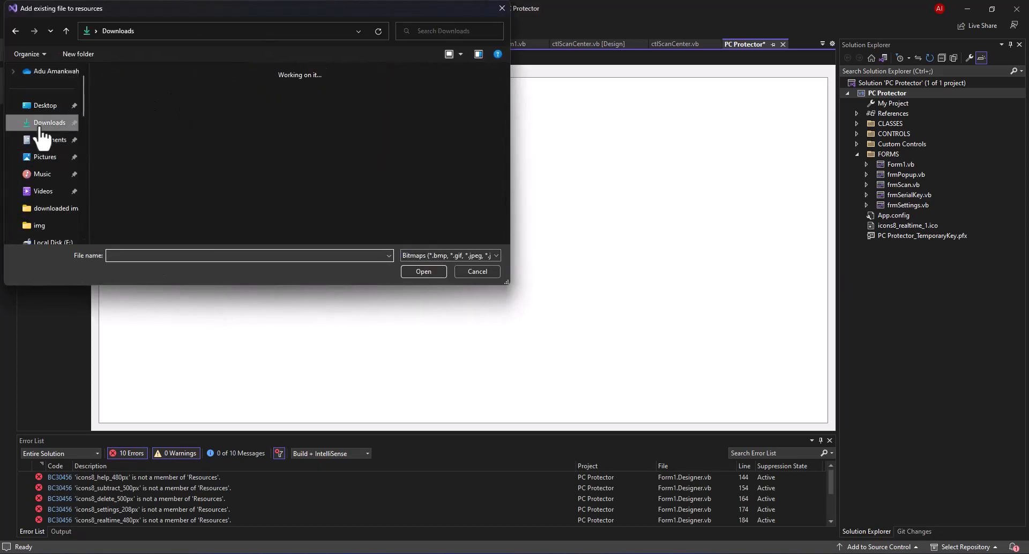
left_click(50, 124)
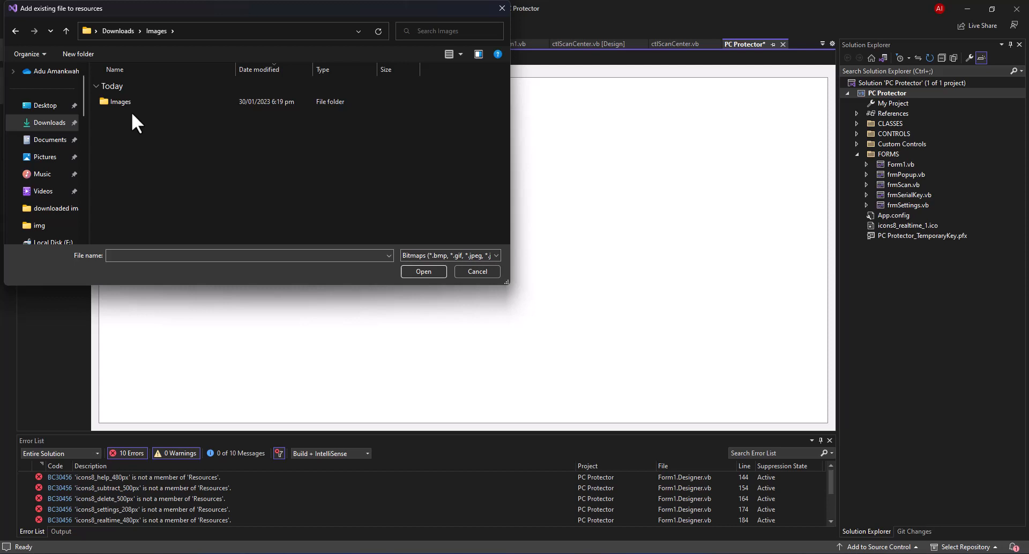
double_click(120, 101)
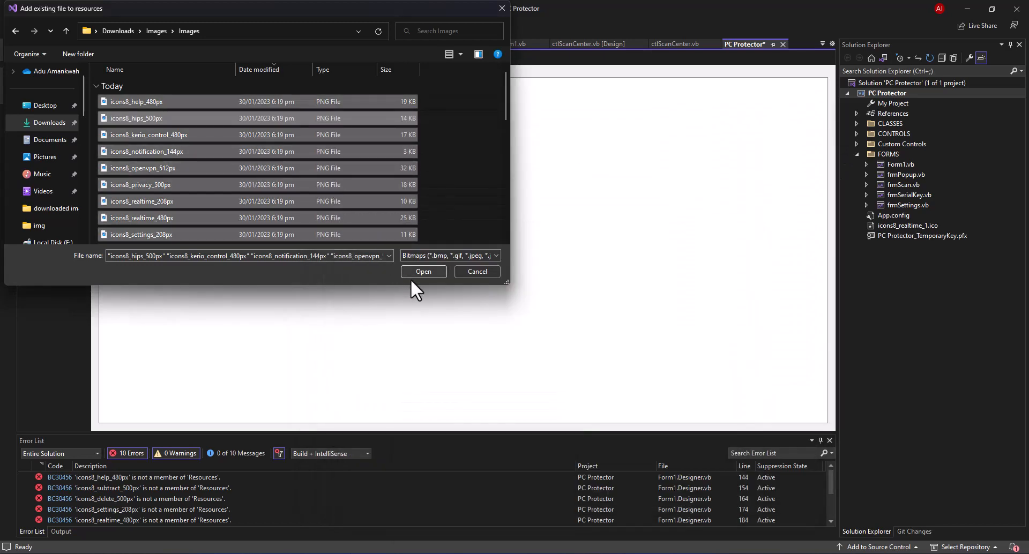
left_click(423, 271)
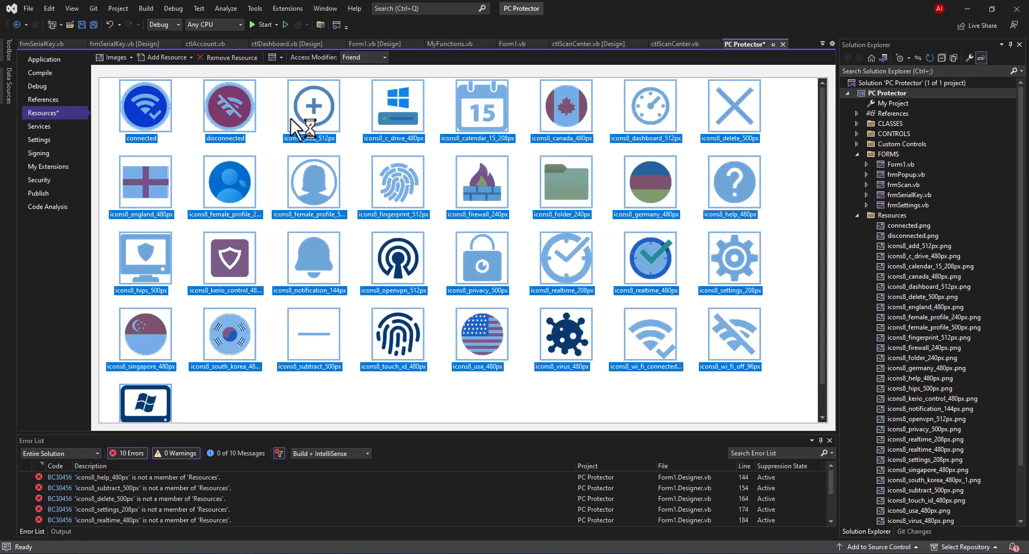
mouse_move(853, 269)
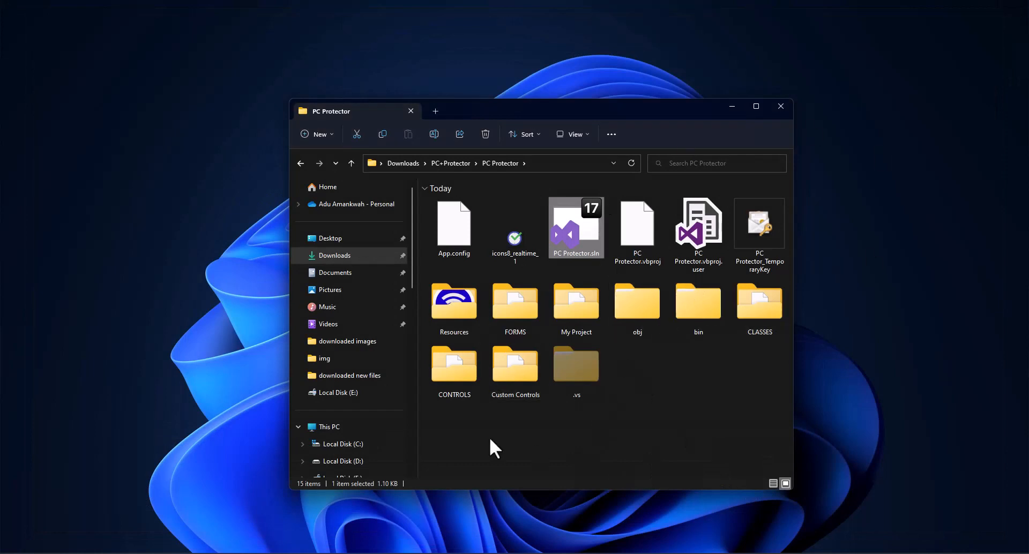
mouse_move(578, 222)
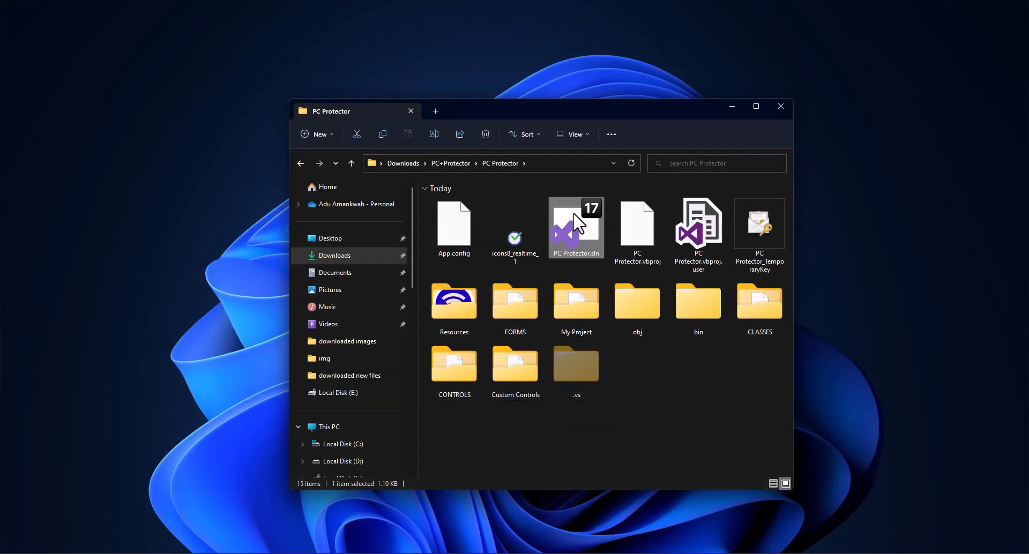
Reopen PC Protector.sln and close the open document tabs, leaving zero errors.
double_click(576, 226)
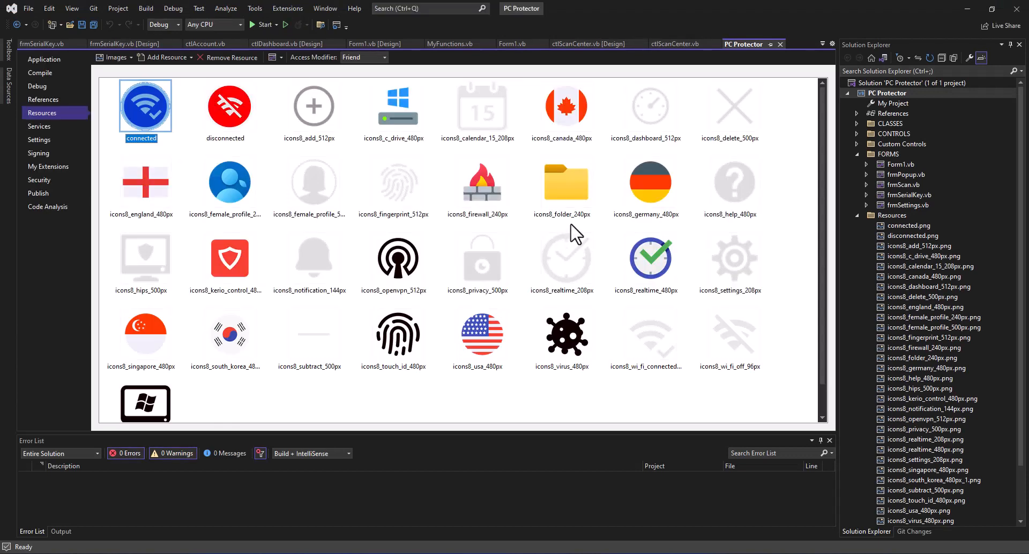
left_click(43, 43)
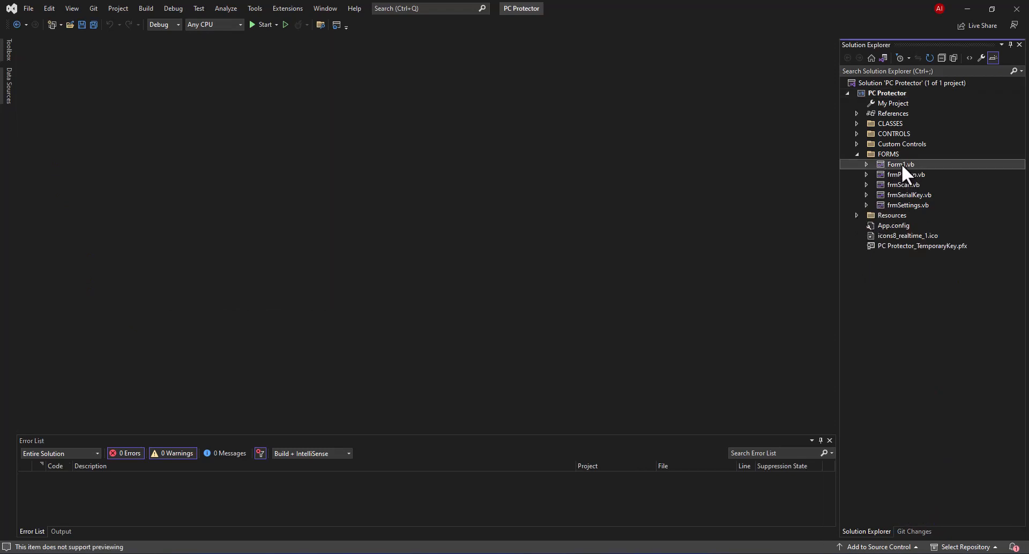
Open Form1.vb in the Windows Forms designer showing the PC Protector dashboard.
double_click(902, 164)
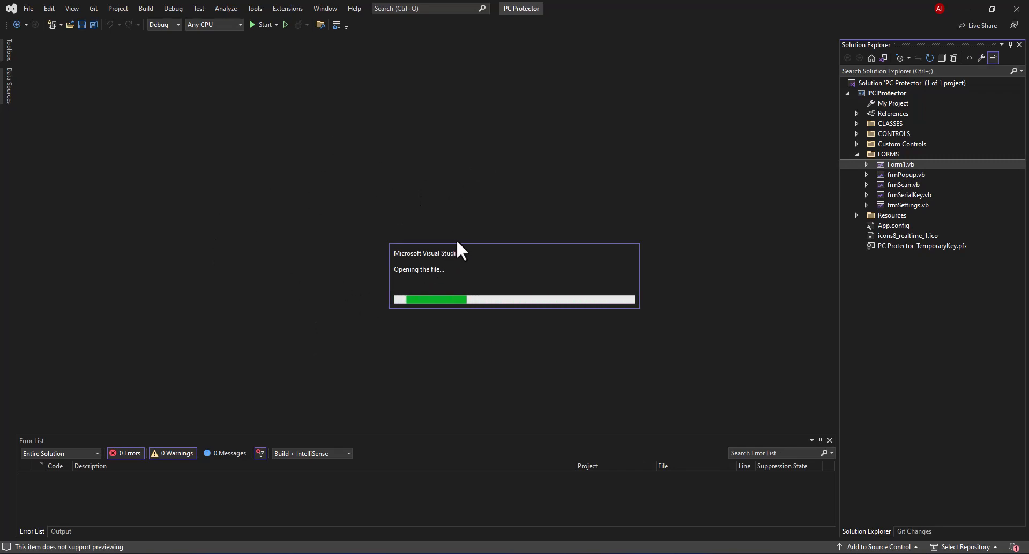
double_click(901, 164)
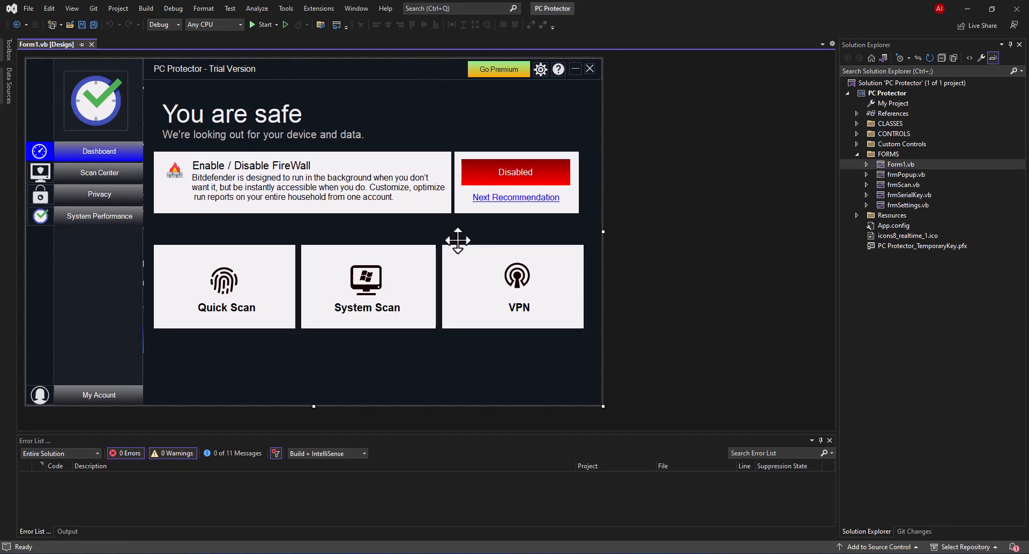
mouse_move(176, 213)
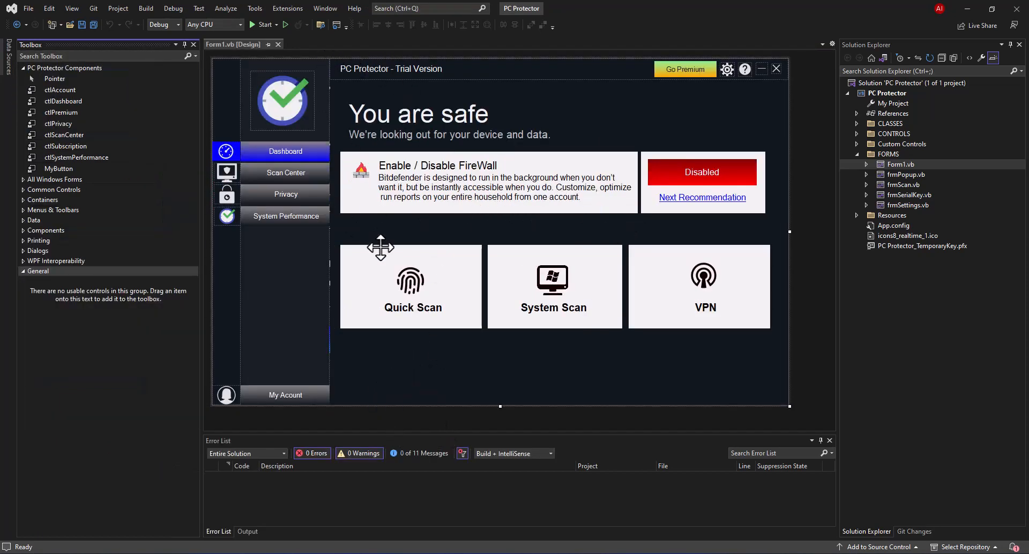
Build and run the project, surfacing two blocked-resx errors for ctlScanCenter and ctlDashboard.
left_click(263, 24)
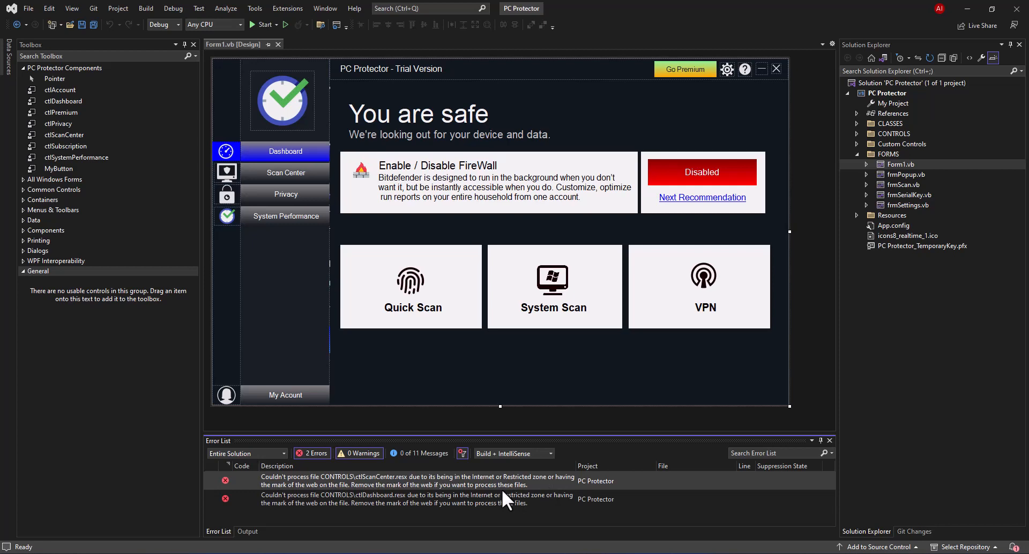
mouse_move(351, 504)
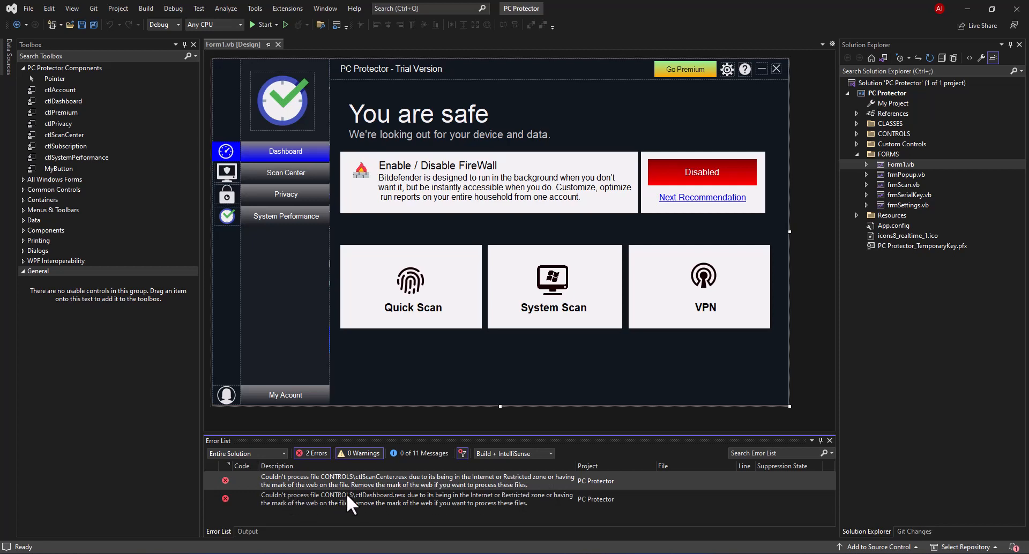
mouse_move(437, 513)
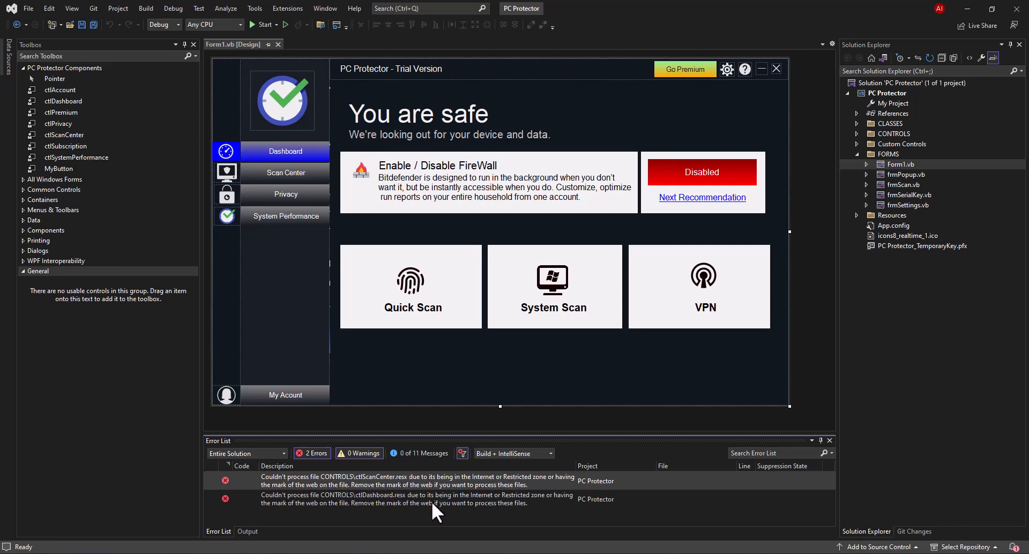
mouse_move(272, 503)
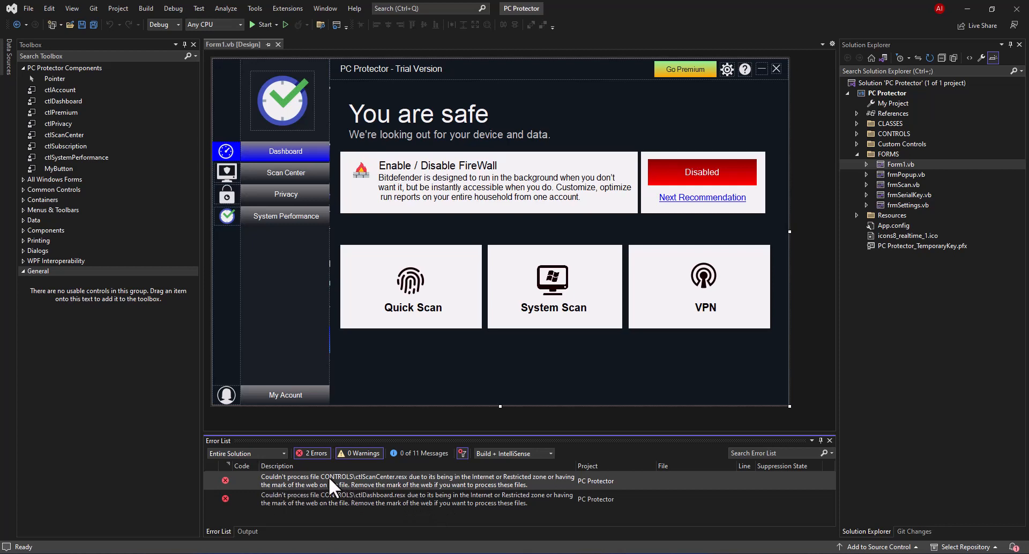
mouse_move(367, 485)
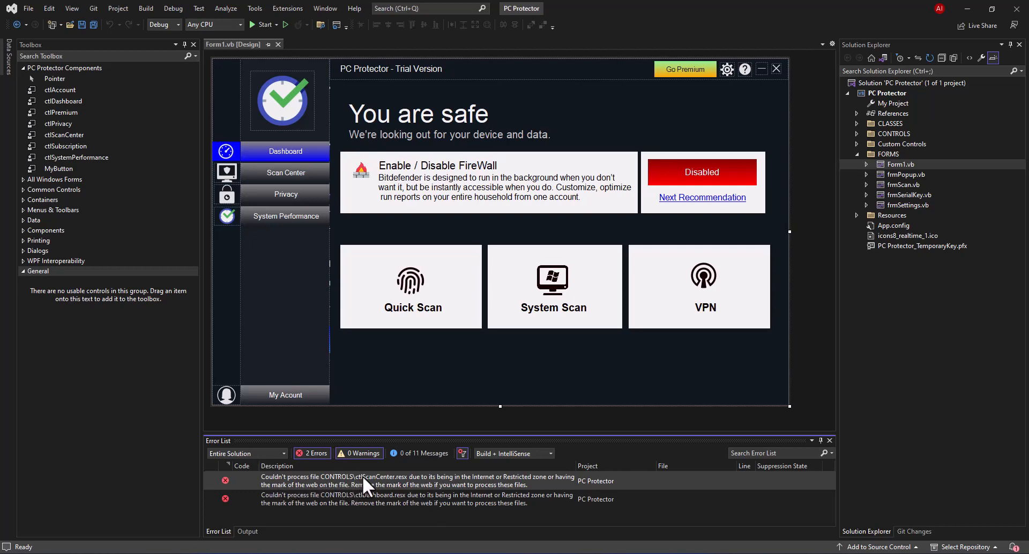
mouse_move(369, 489)
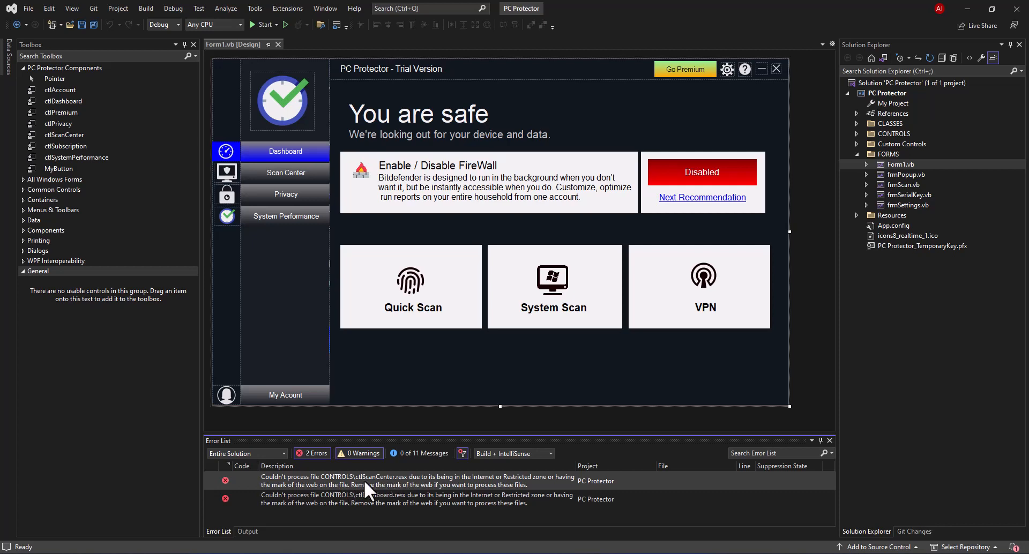
mouse_move(433, 485)
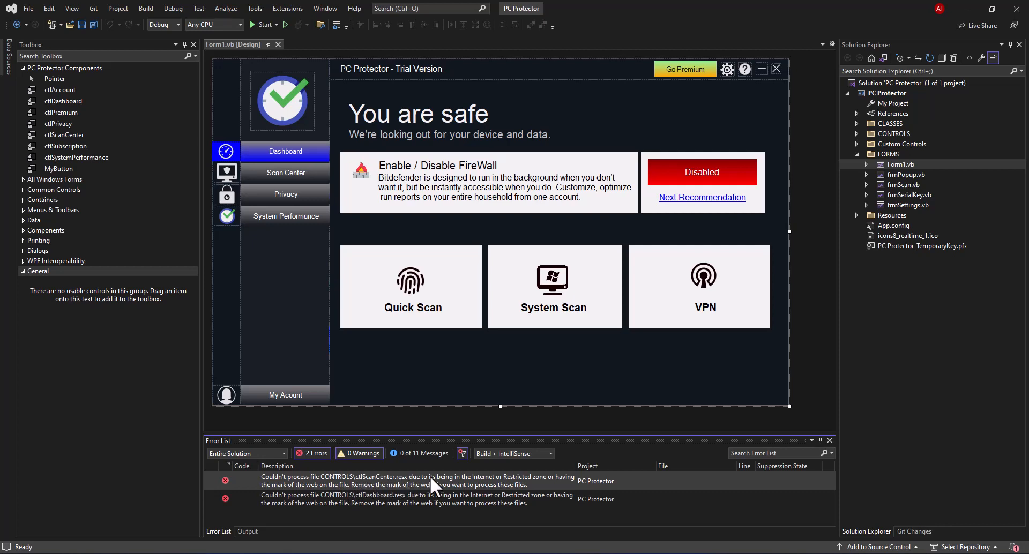
mouse_move(466, 495)
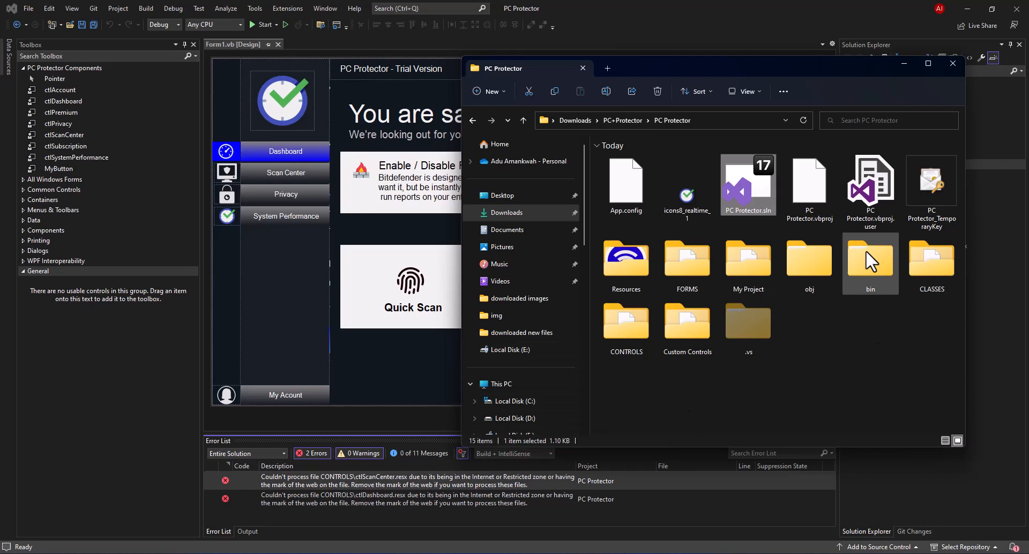
Launch PowerShell from the address bar of the project's Custom Controls folder.
double_click(686, 324)
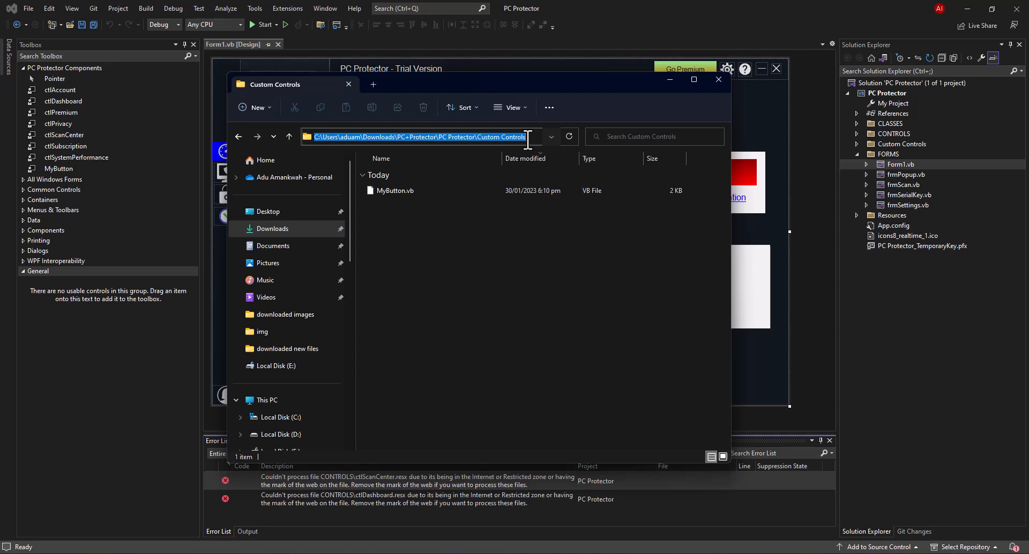
type("po")
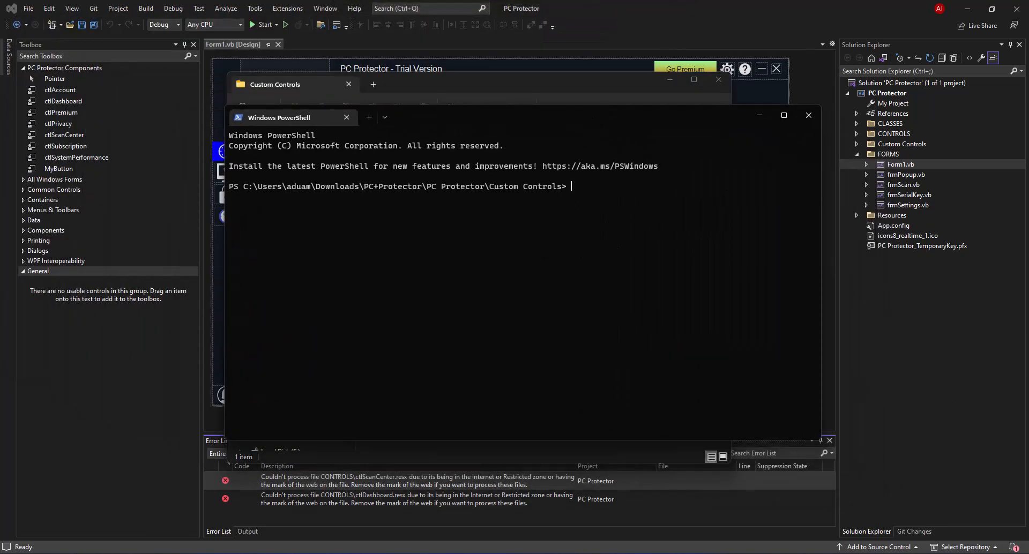
mouse_move(512, 299)
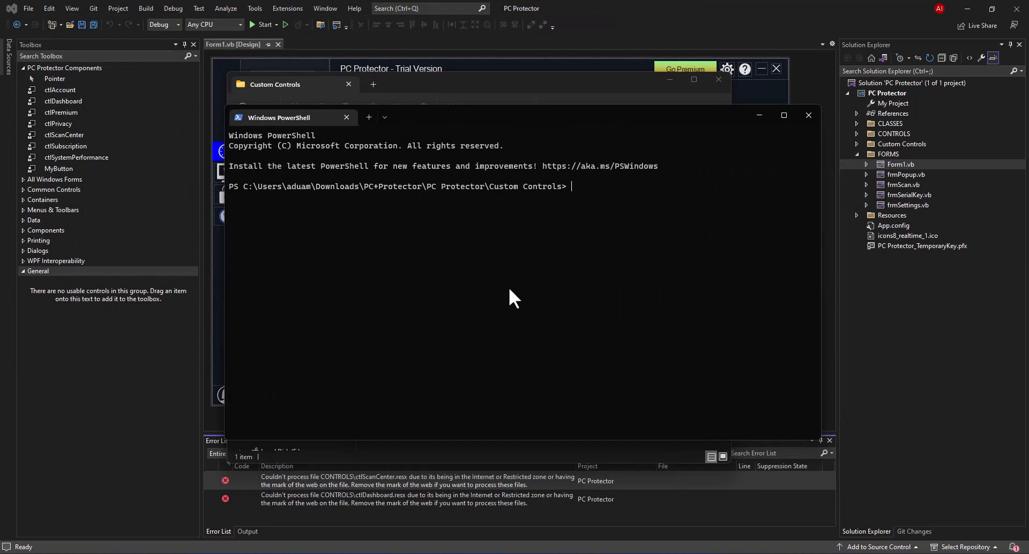
mouse_move(707, 71)
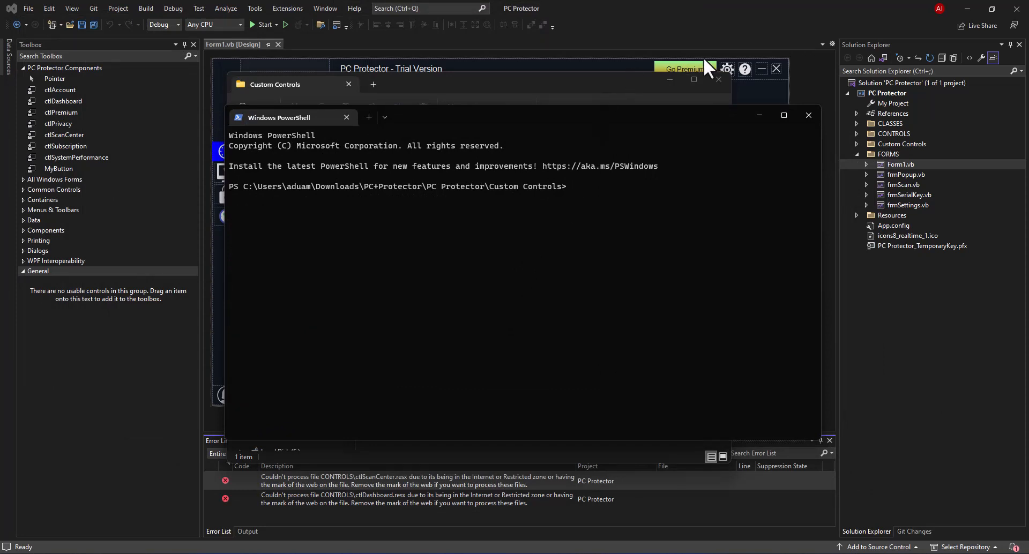
Run Unblock-File * to unblock every file in the Custom Controls folder.
left_click(346, 117)
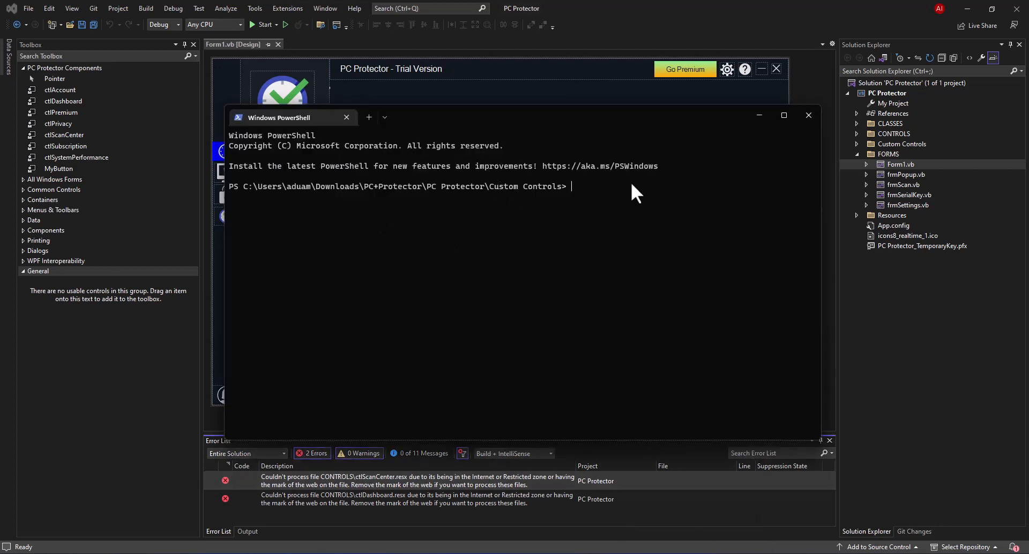
mouse_move(598, 198)
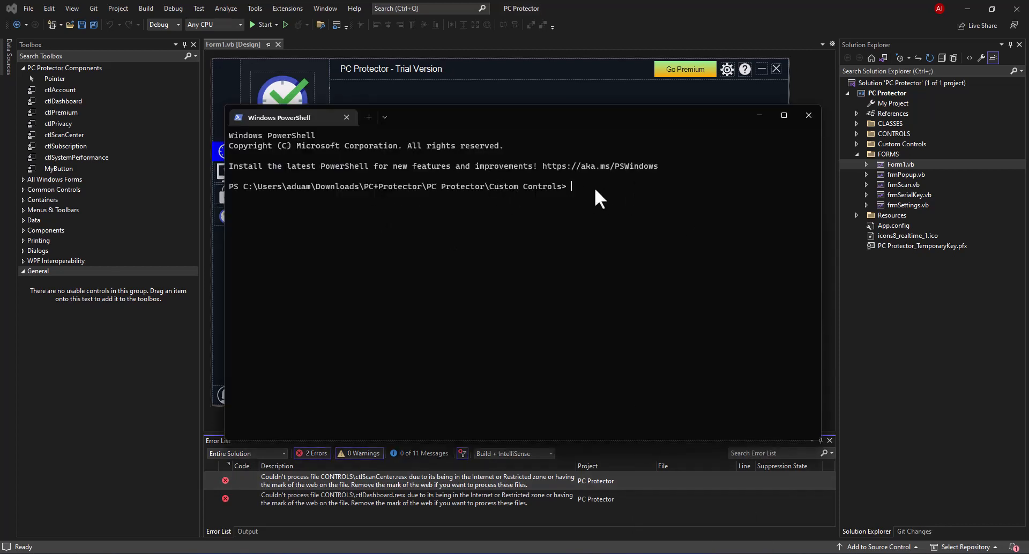
type("Un")
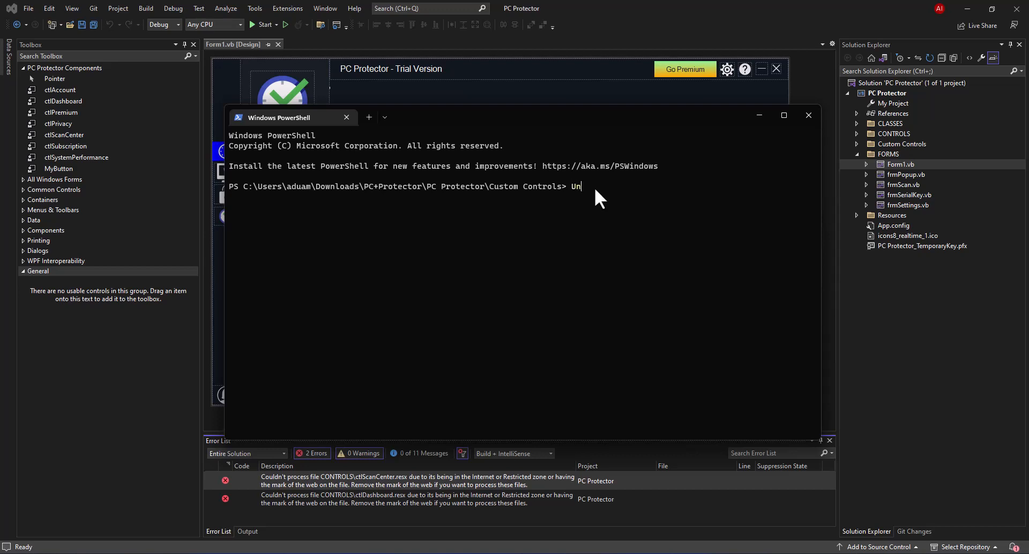
type("block")
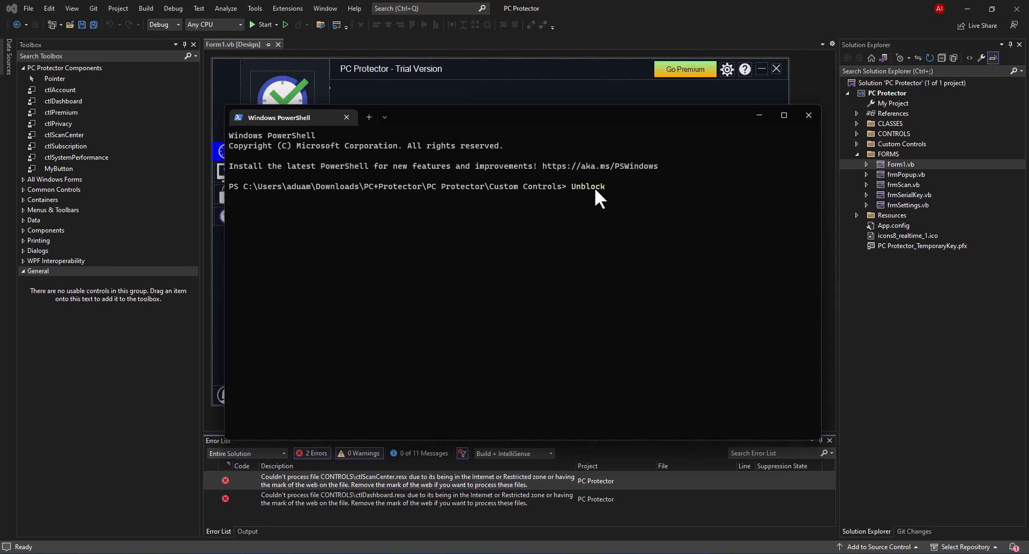
type("-")
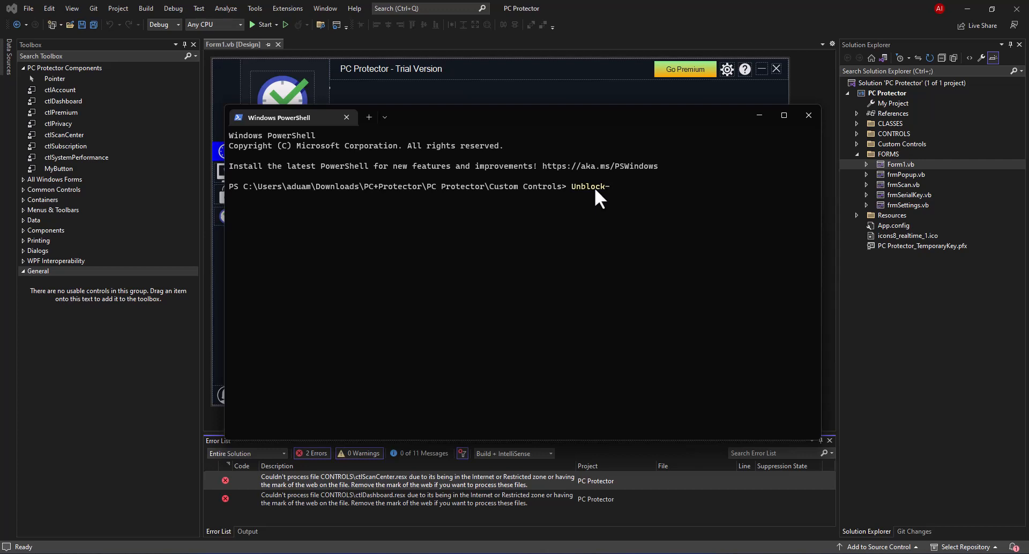
type("Fi")
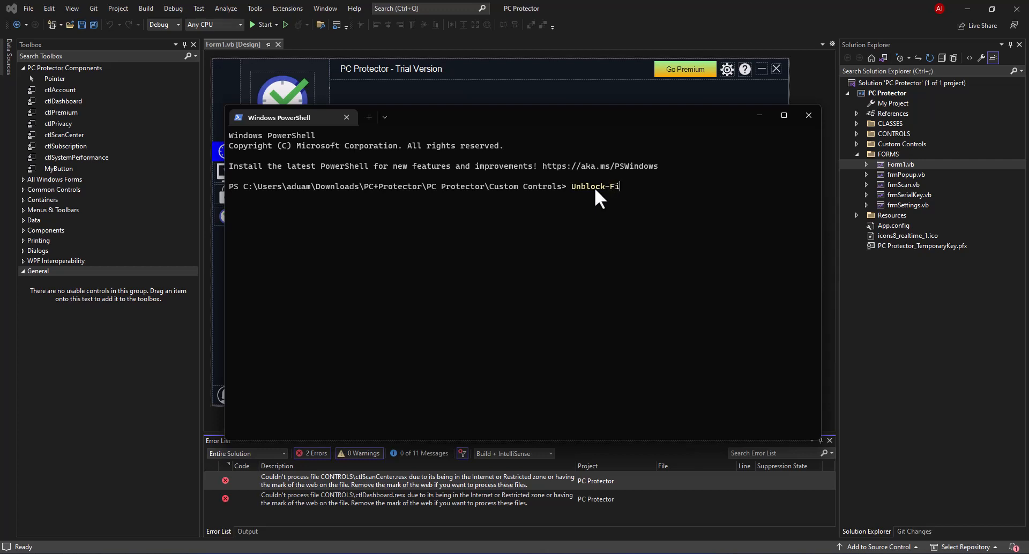
type("le")
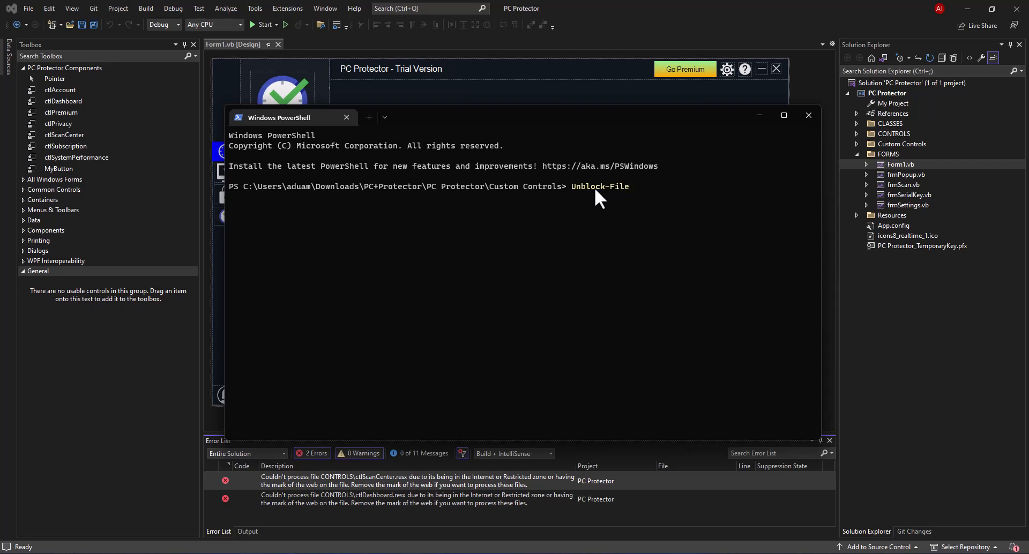
type("*")
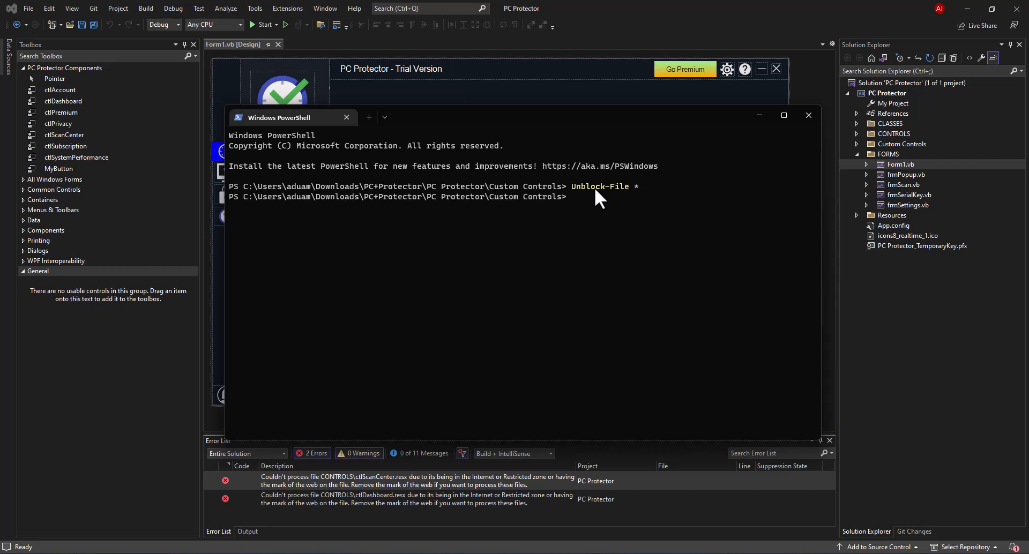
mouse_move(456, 209)
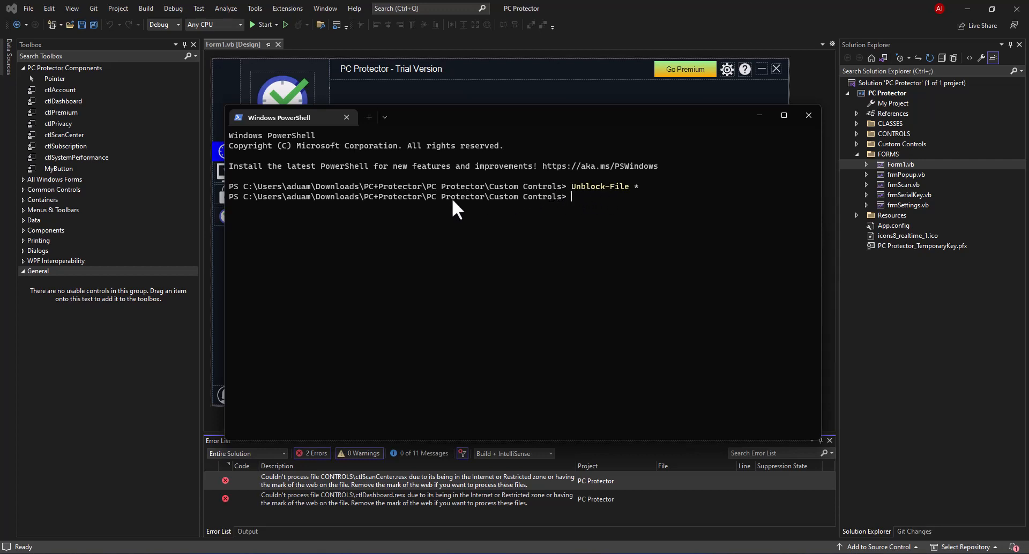
left_click(346, 118)
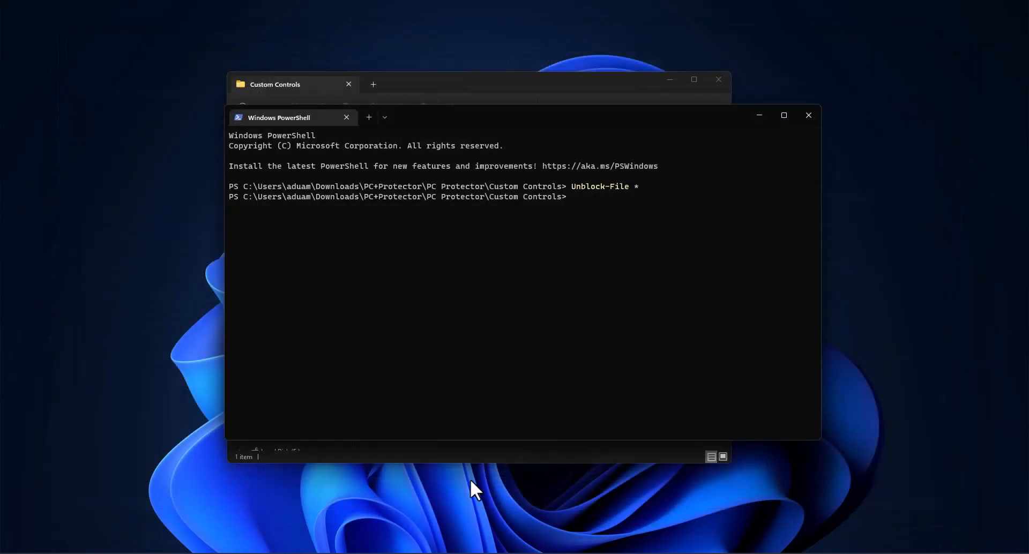
Go up to the PC Protector folder and enter its CONTROLS subfolder.
left_click(274, 84)
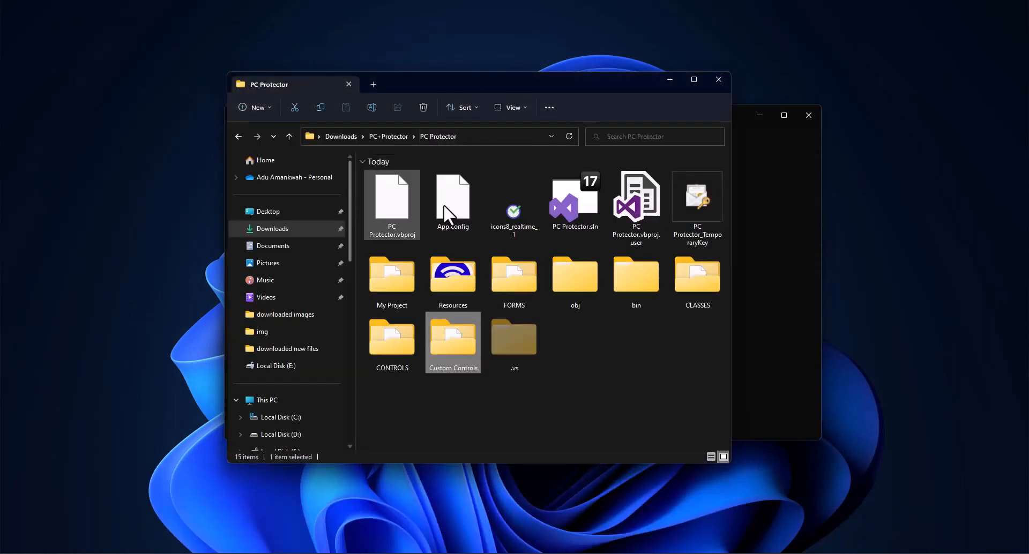
double_click(563, 197)
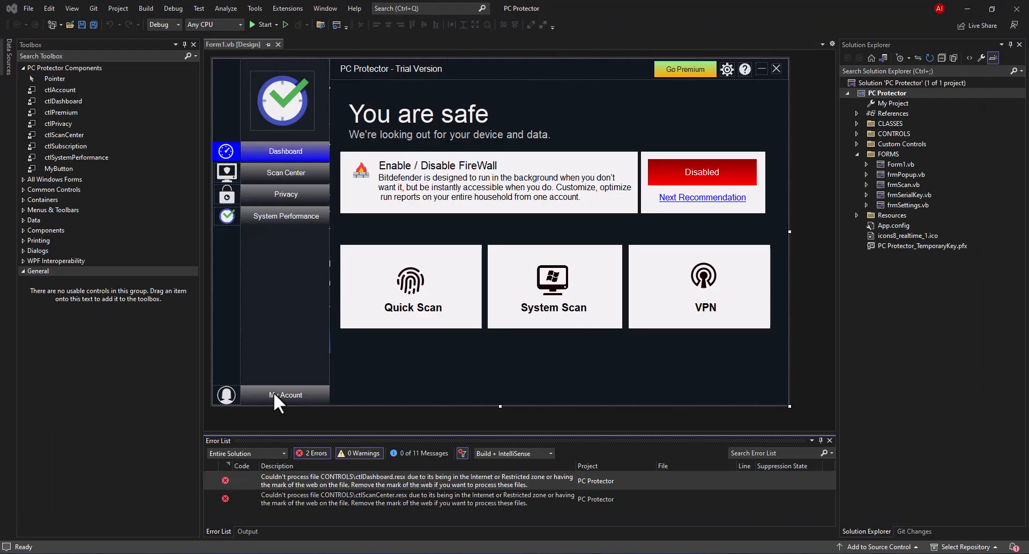
mouse_move(333, 485)
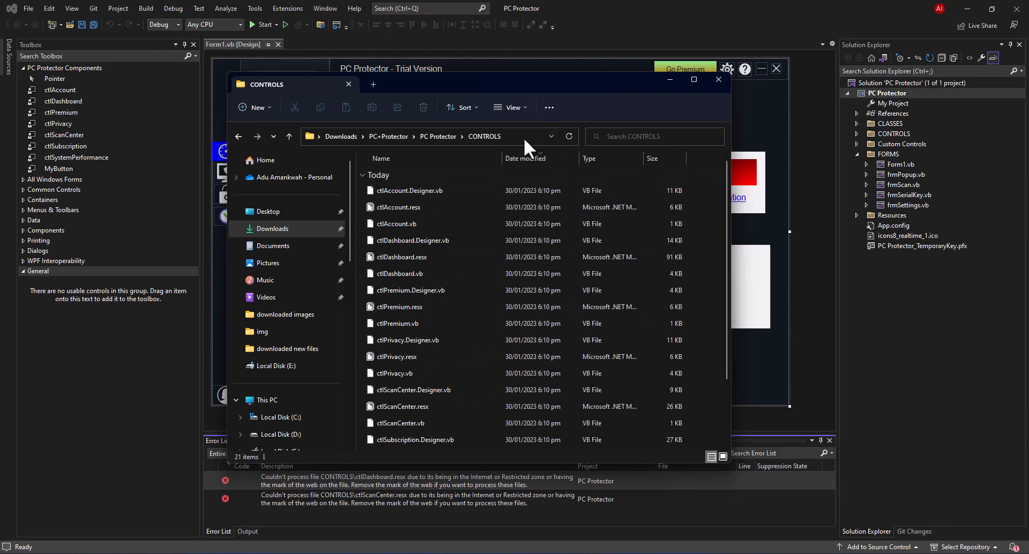
Launch powershell.exe from the CONTROLS address bar and enter the Unblock-File command.
type("pos")
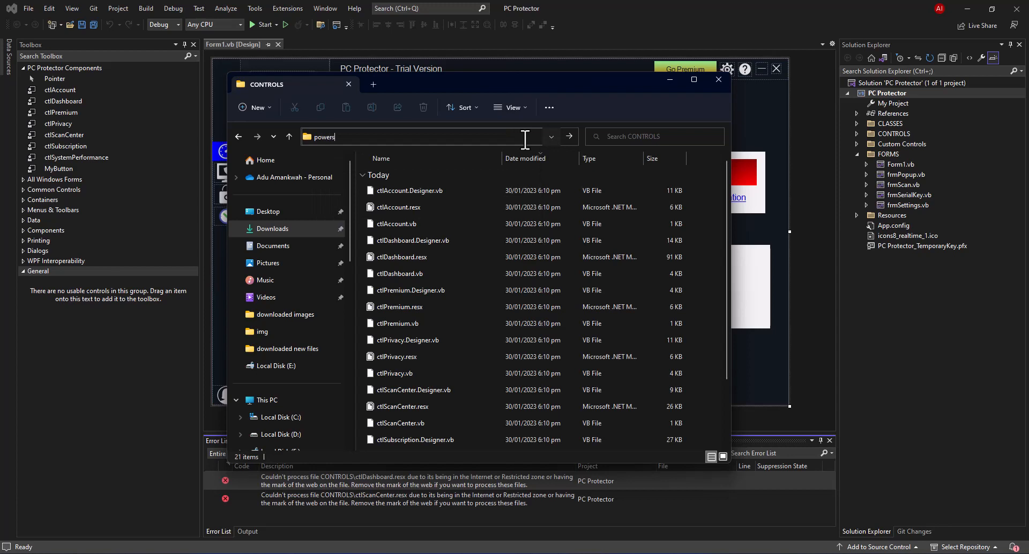
type("C:\\Windows\\System32\\WindowsPowerShell\\v1.0\\powershell.exe")
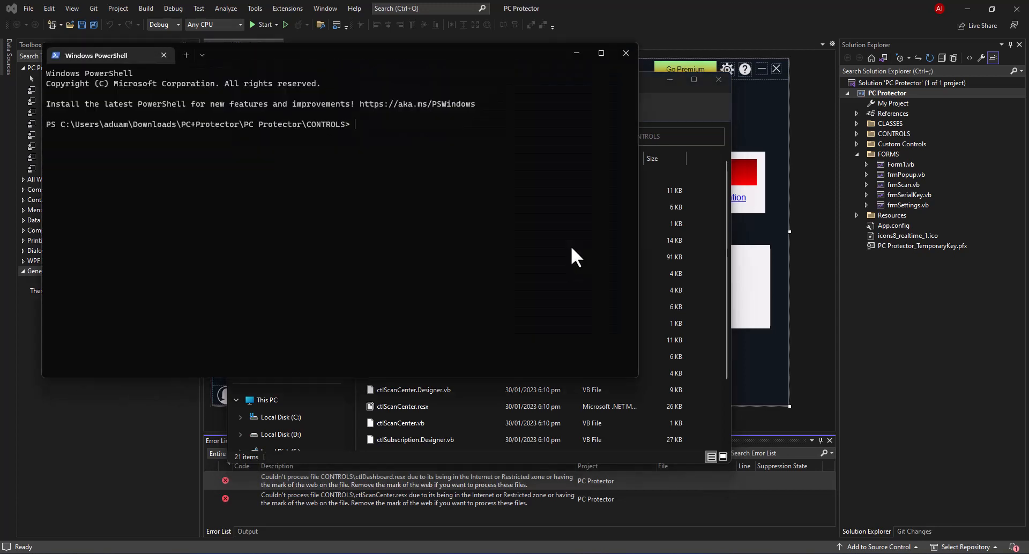
type("Unblic")
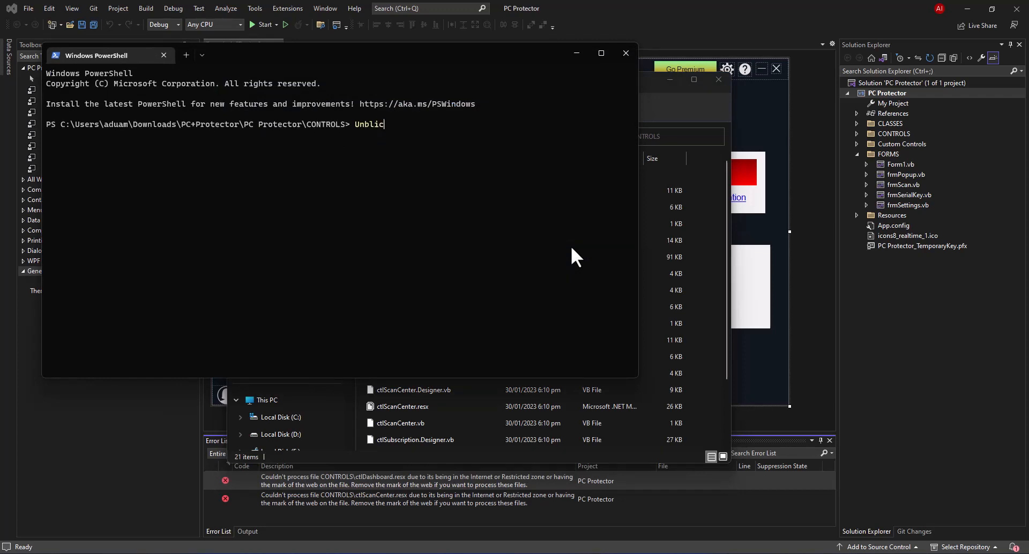
type("k")
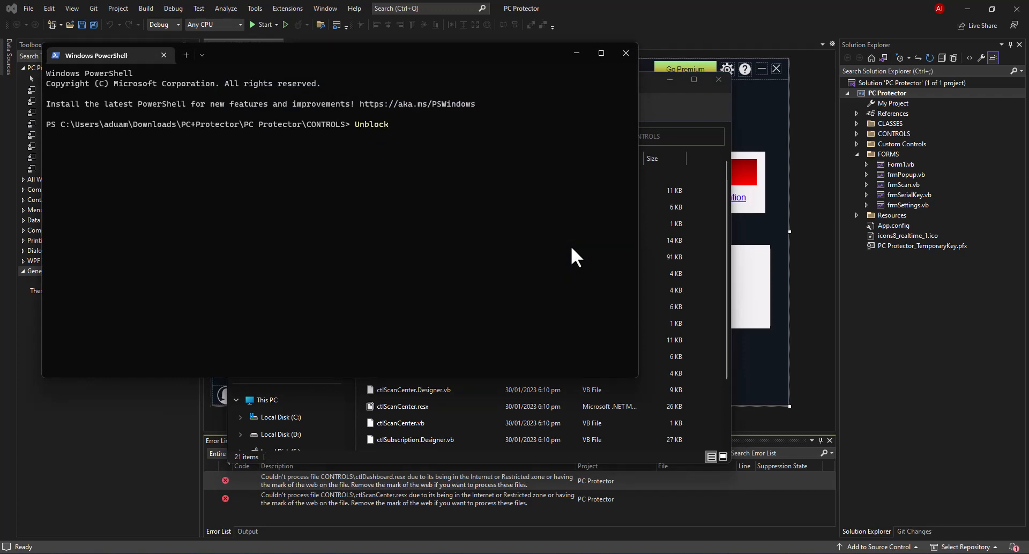
type("-File")
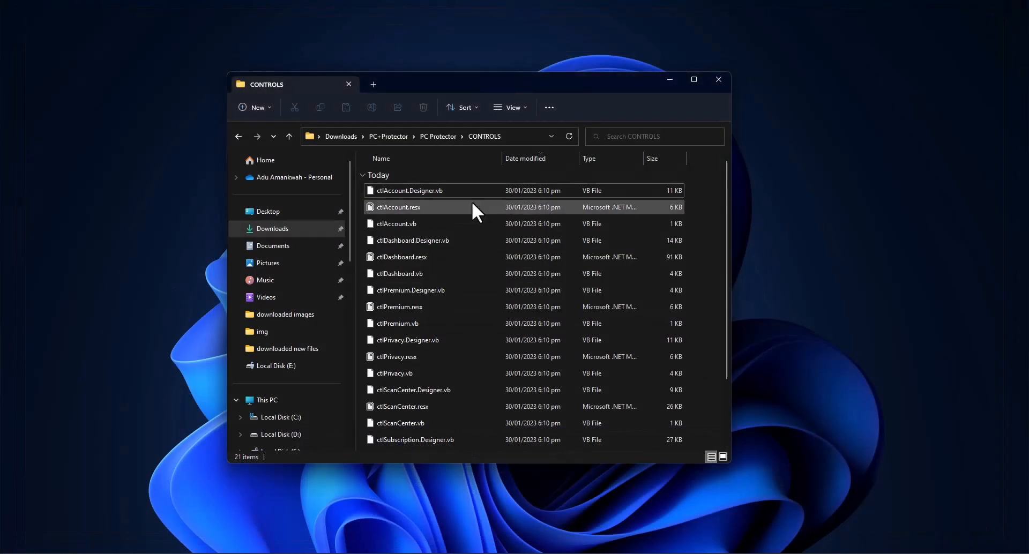
Reopen PC Protector.sln from the project folder and start it from Visual Studio.
scroll("down", 3)
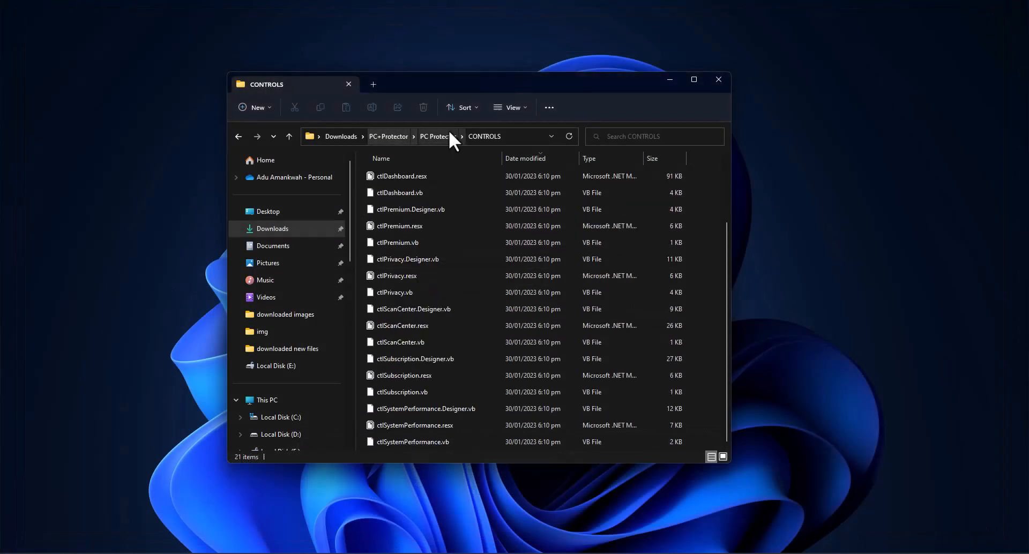
left_click(437, 136)
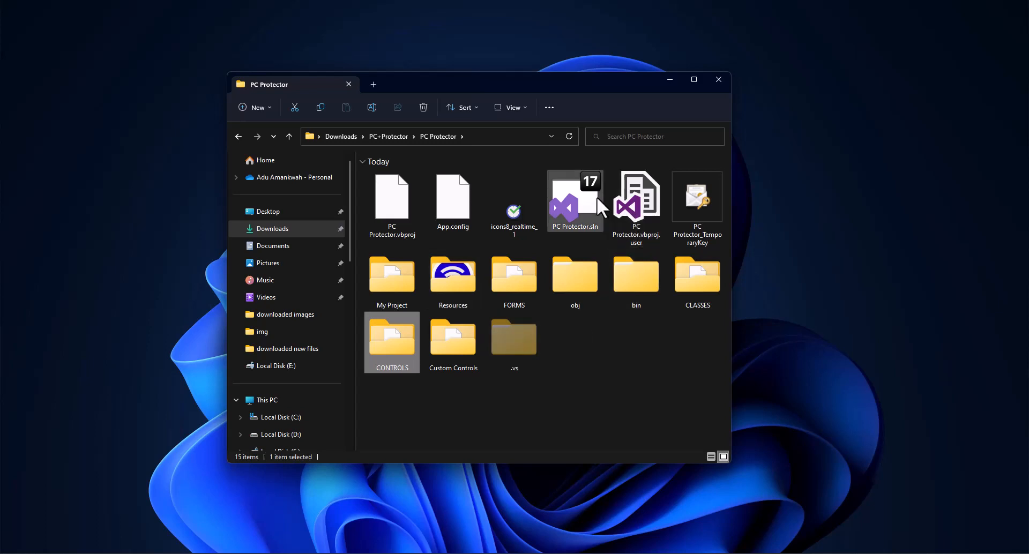
double_click(575, 201)
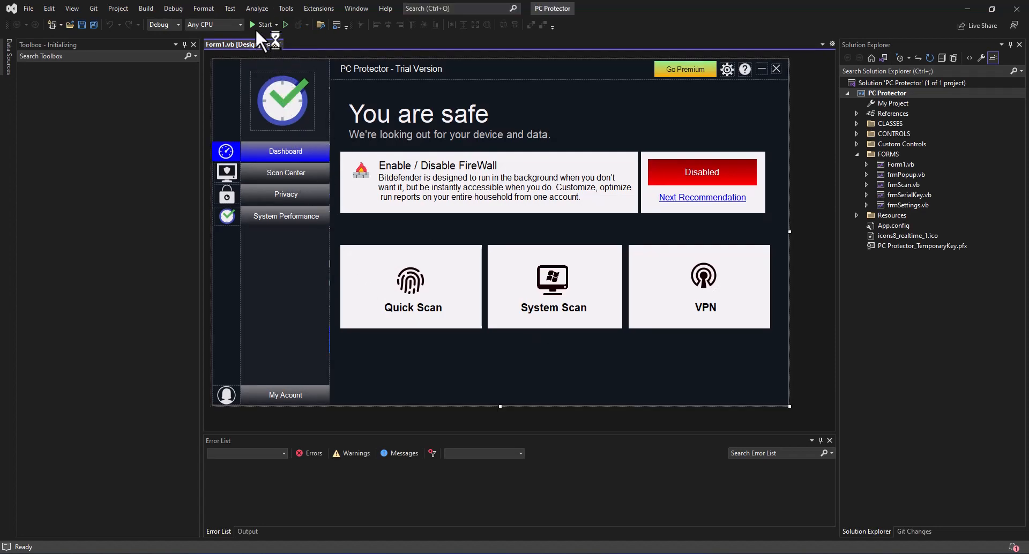
left_click(266, 25)
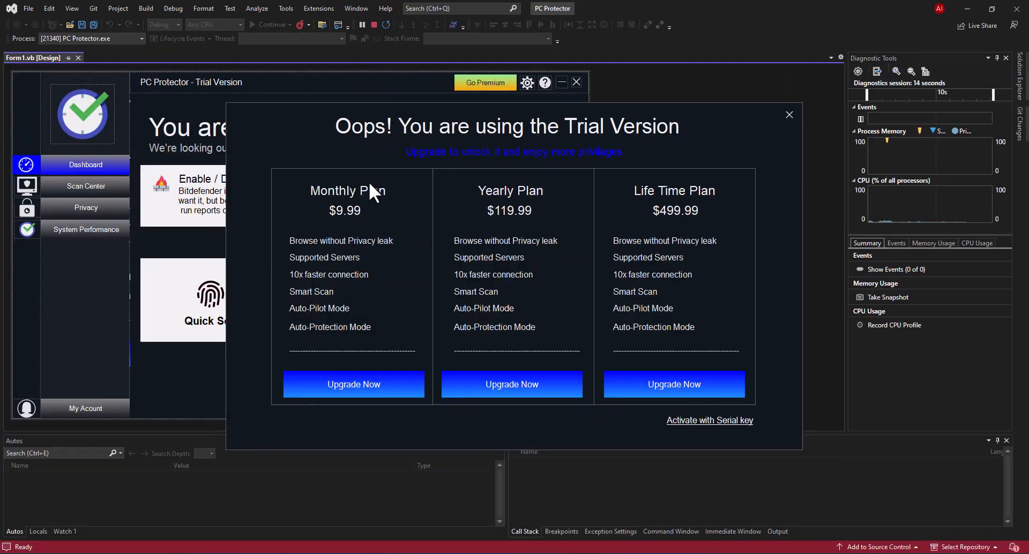
mouse_move(547, 182)
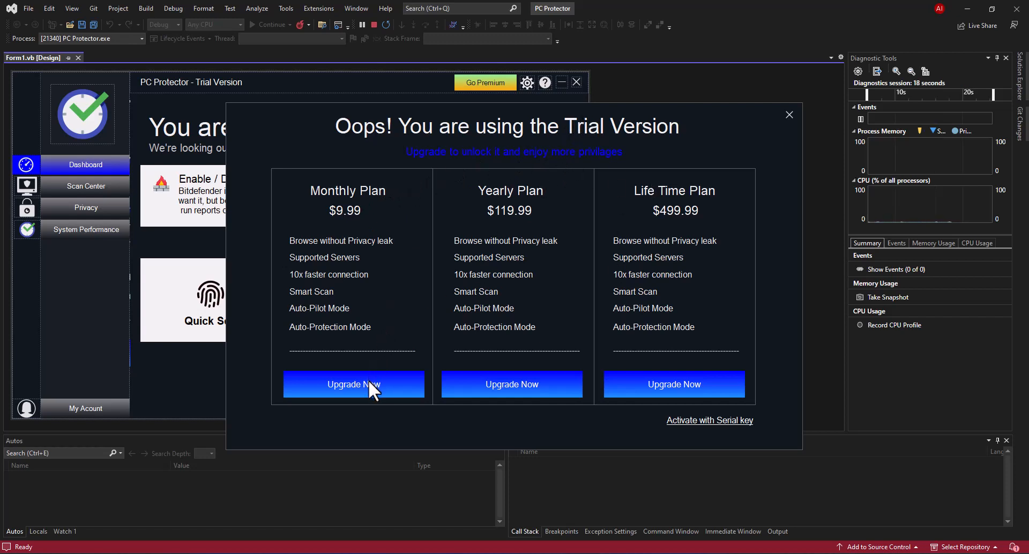
mouse_move(635, 275)
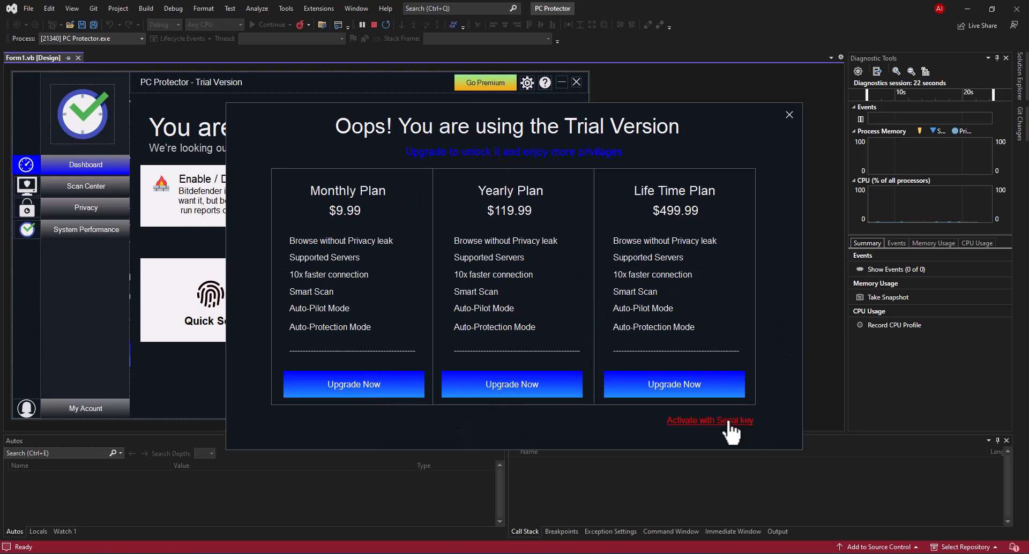
mouse_move(771, 146)
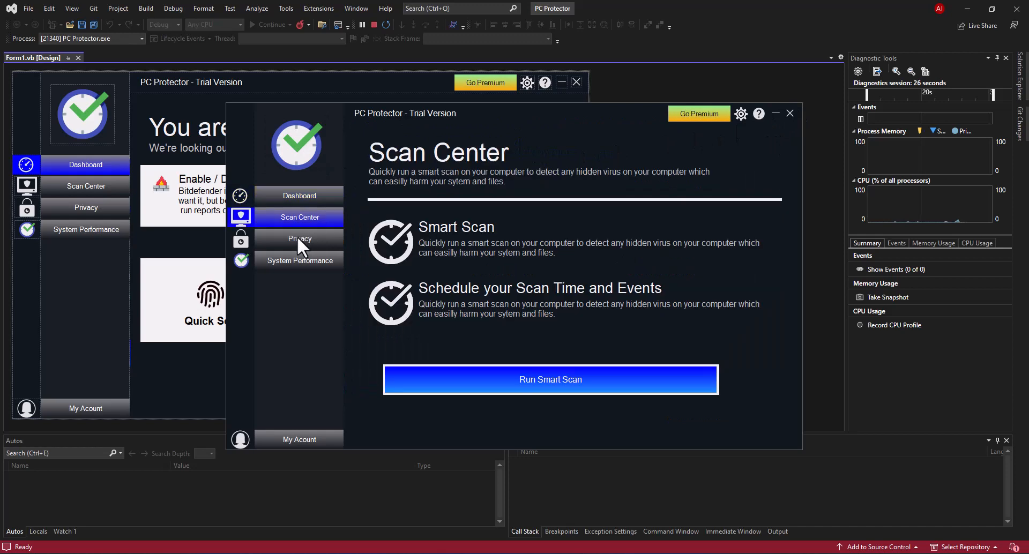
Switch the running PC Protector app to another sidebar page.
left_click(299, 196)
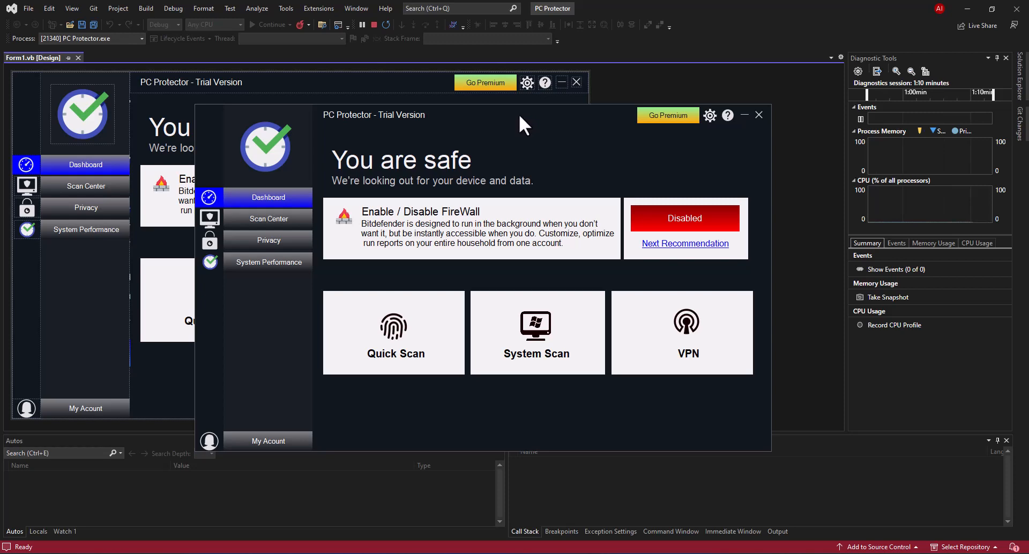
mouse_move(703, 142)
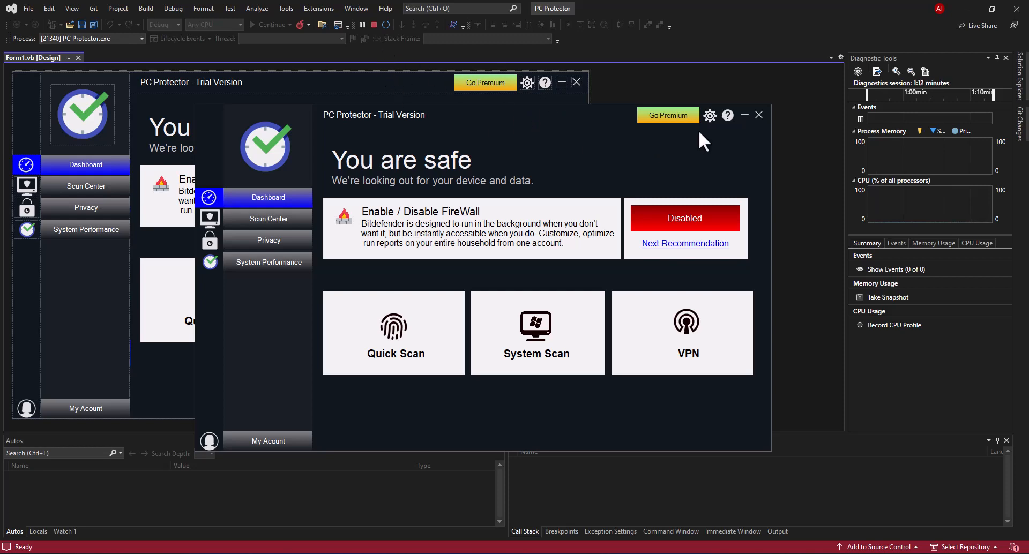
mouse_move(668, 346)
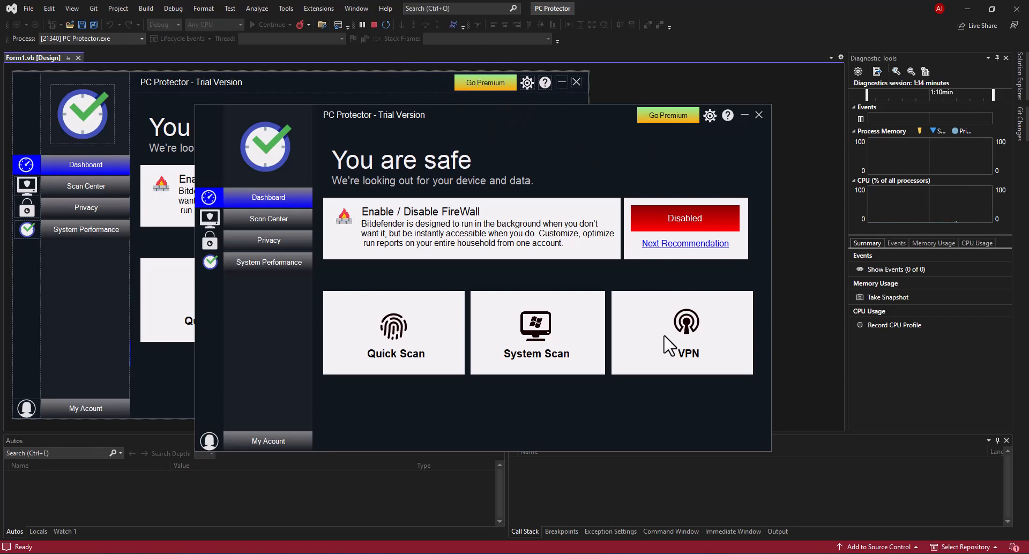